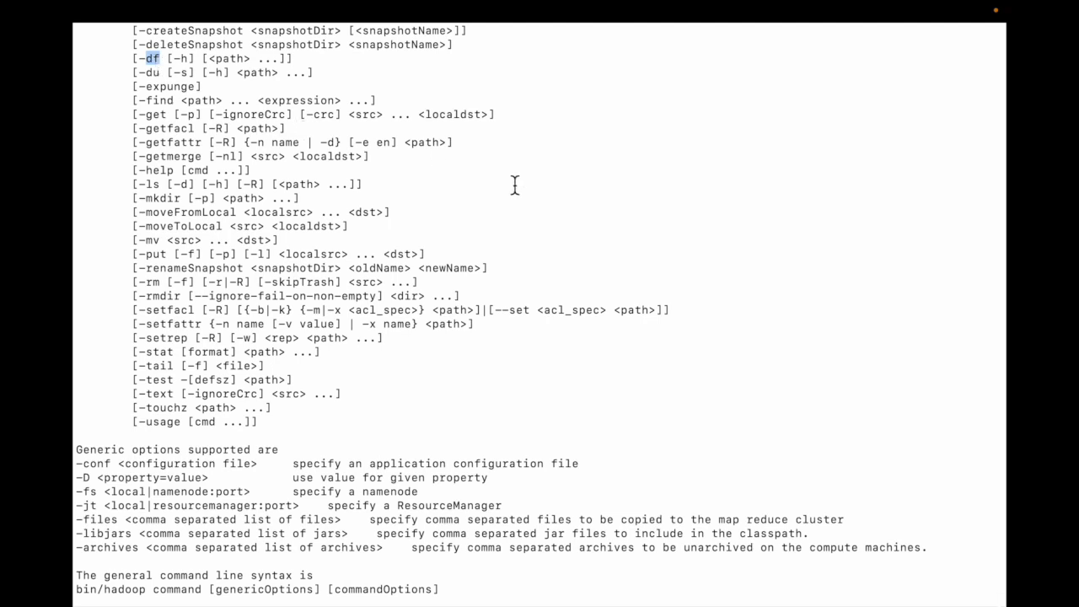
mouse_move(616, 245)
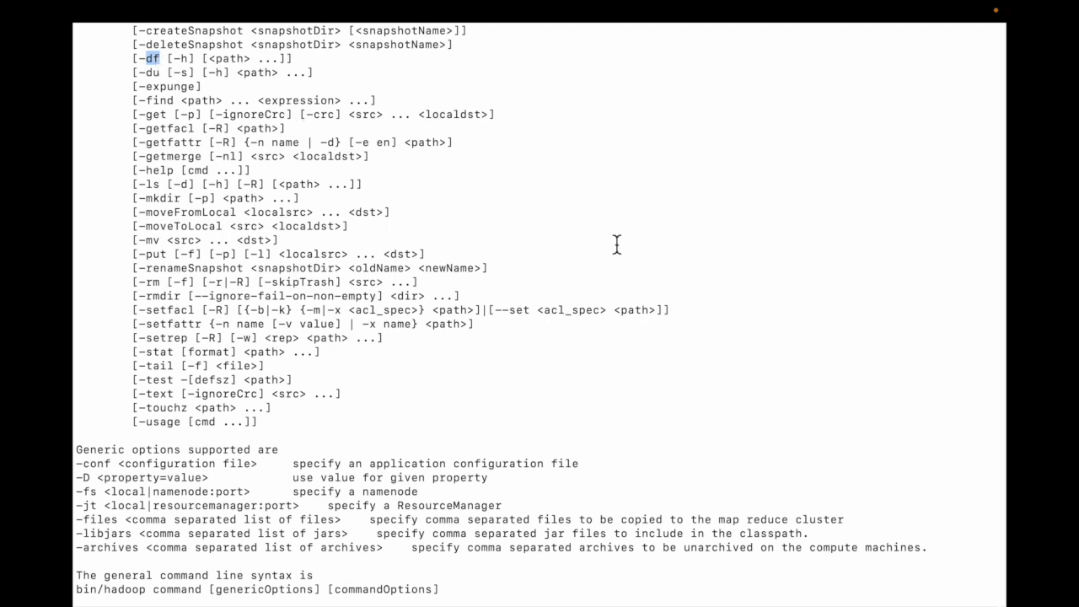
- Run local 'df -h' and point out the 59G size of the root overlay filesystem
scroll(down, 3)
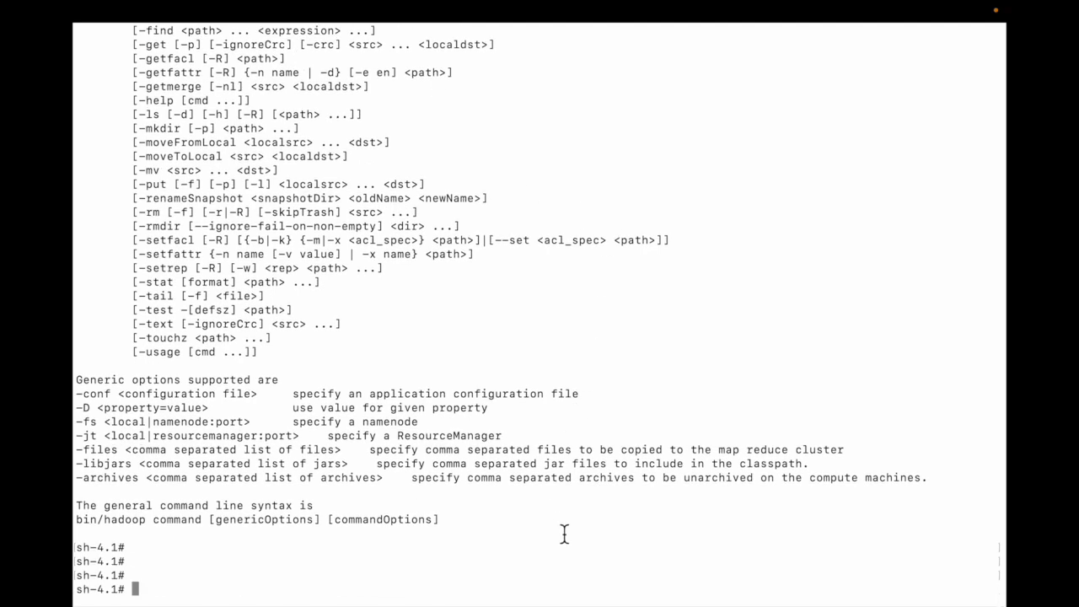
text(df)
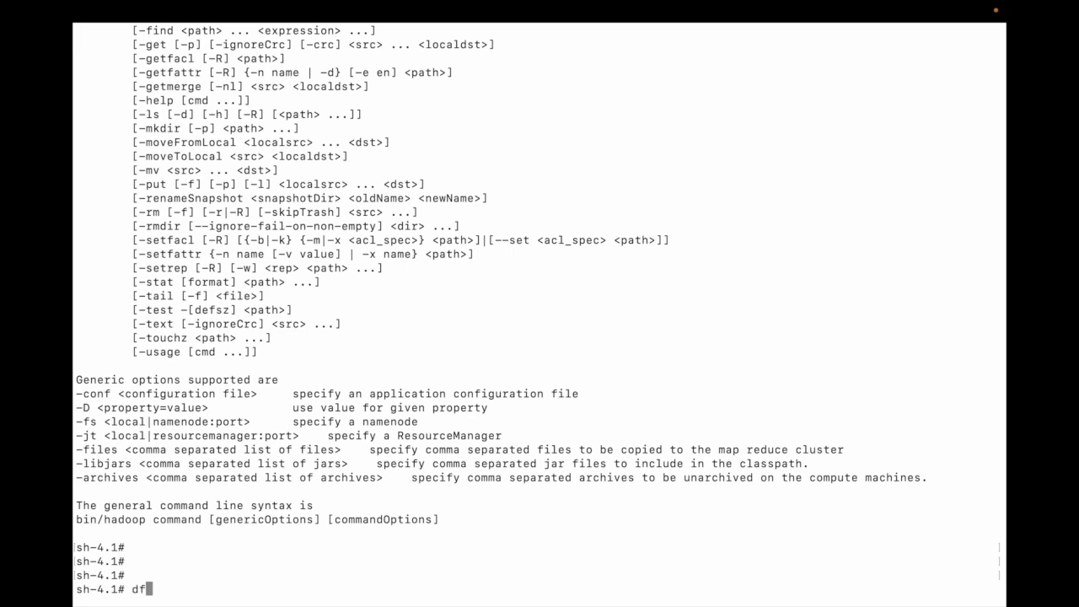
text(-h)
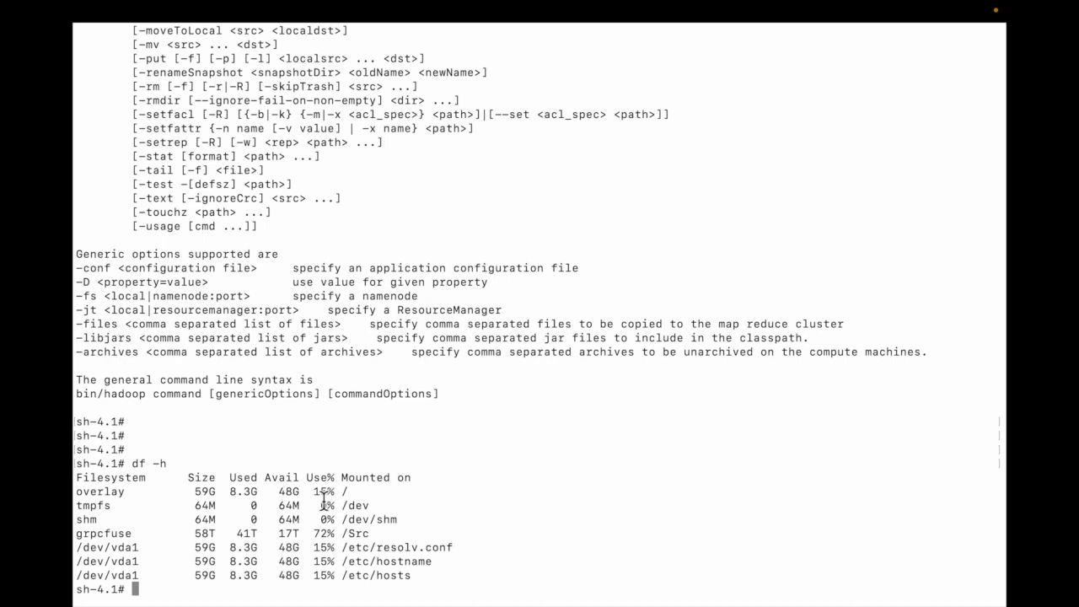
double_click(324, 491)
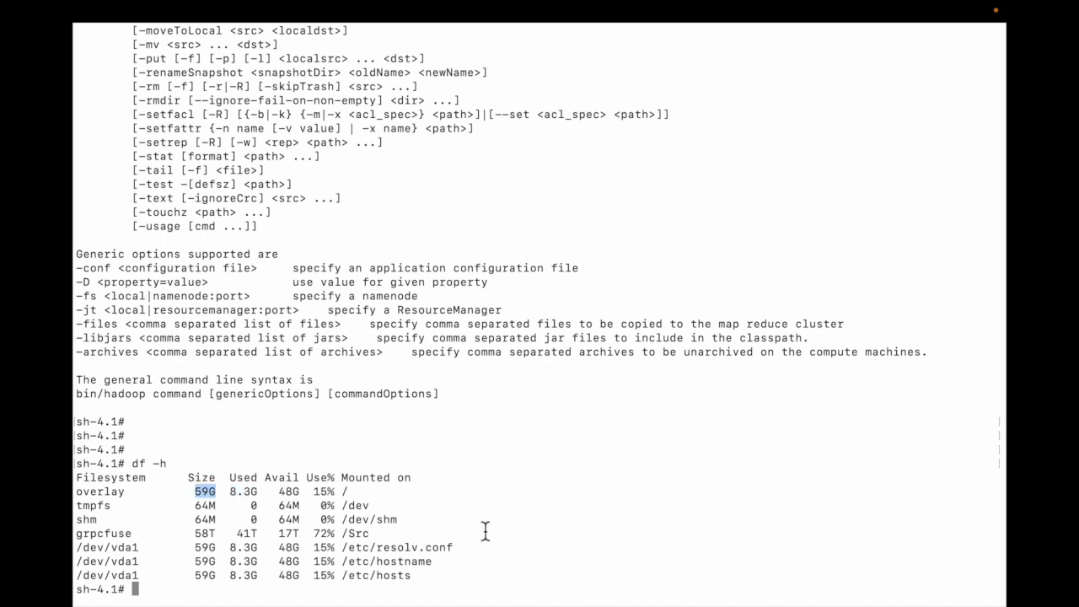
mouse_move(374, 547)
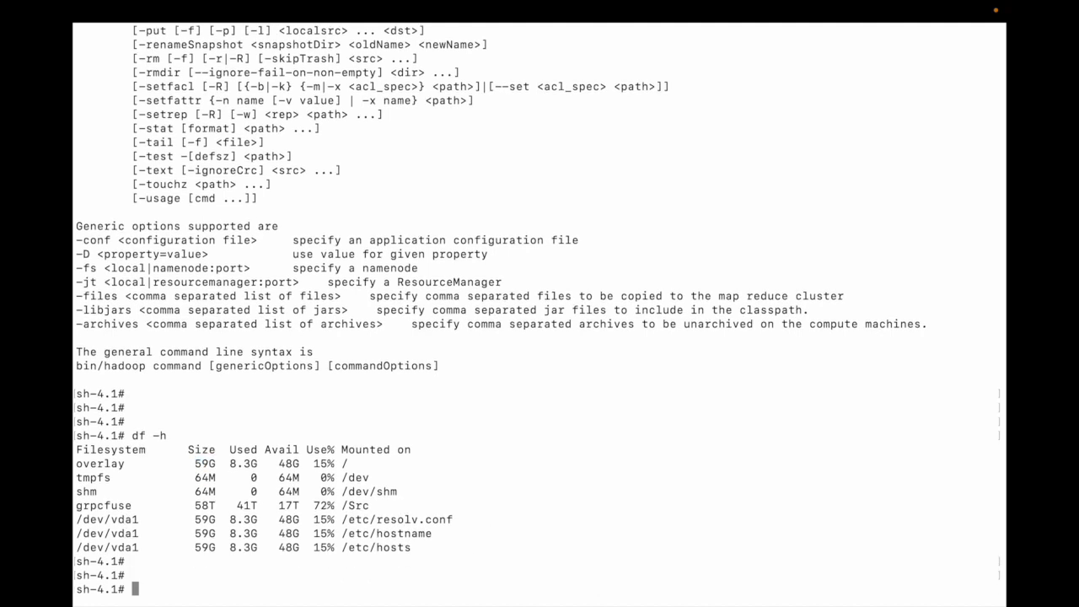
- Run 'df -h' on /, /etc and /var, each showing the 59G overlay at 15% used
text(df)
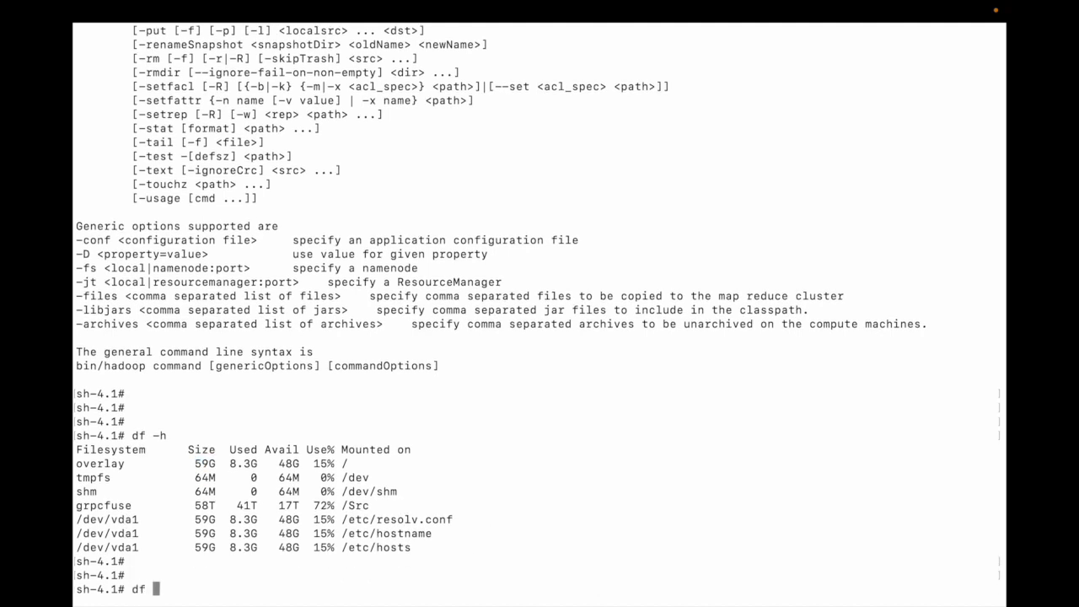
text(-h /)
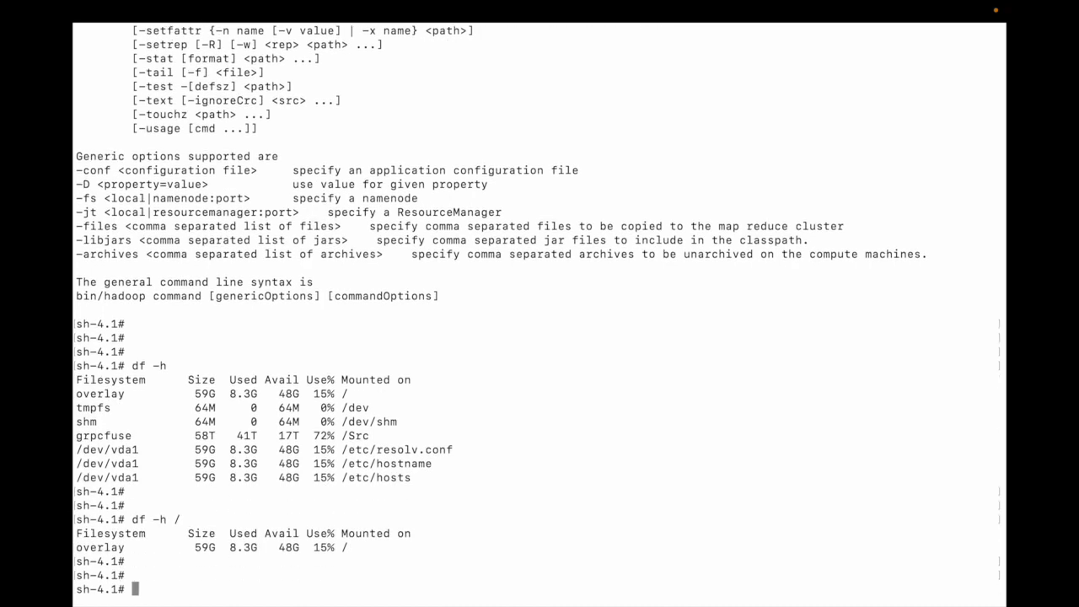
text(df -h)
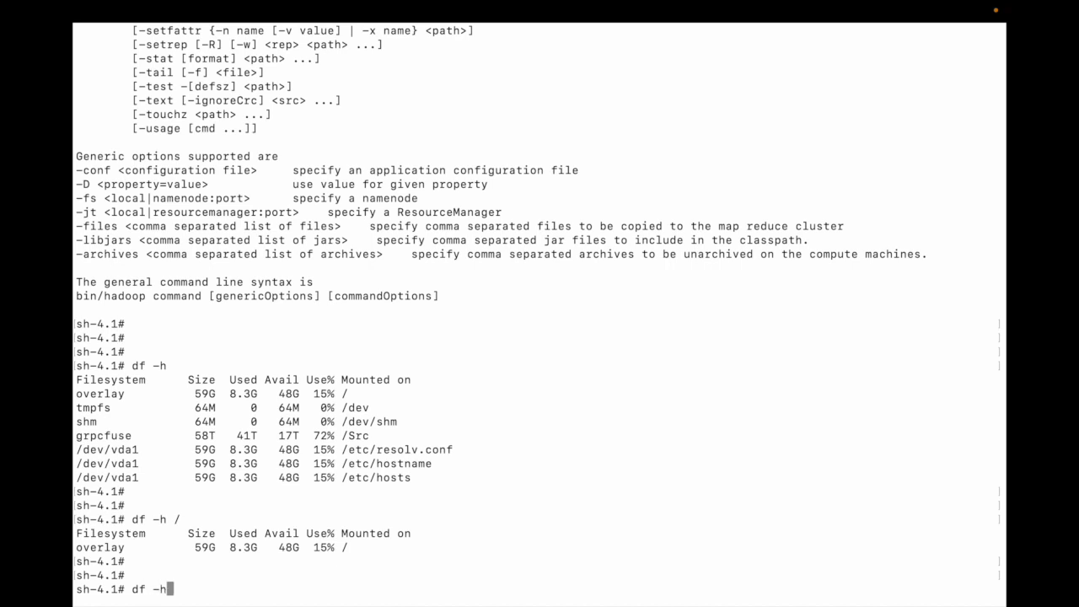
text(/etc)
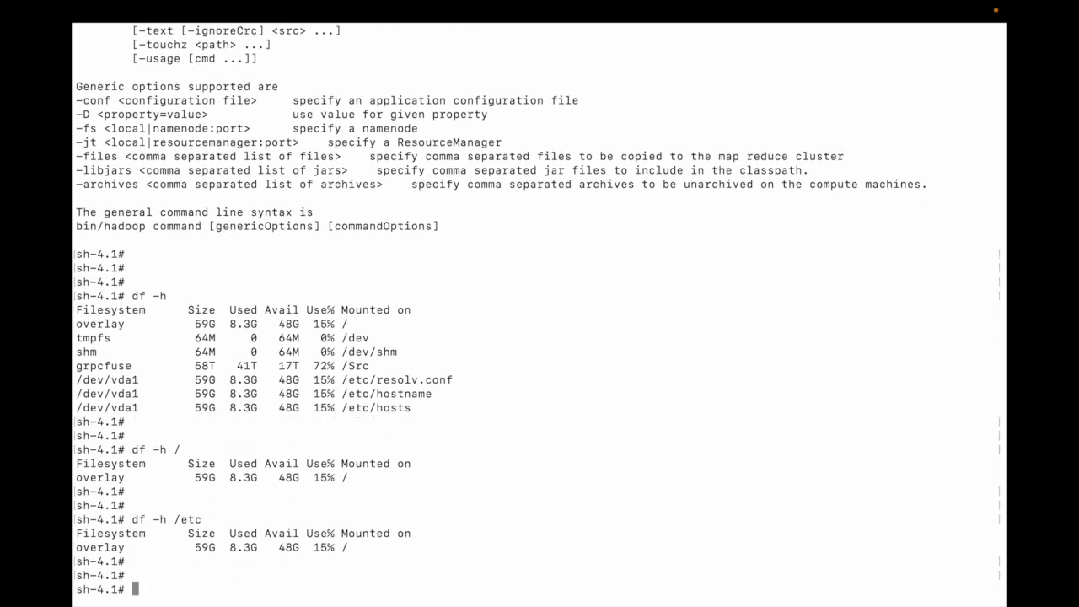
text(df -)
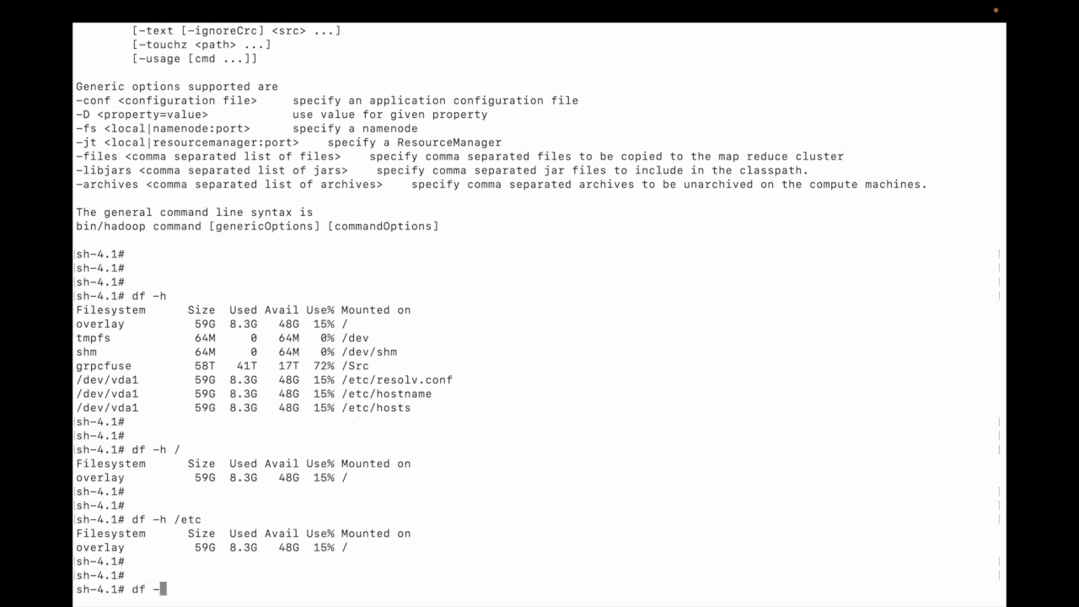
text(h)
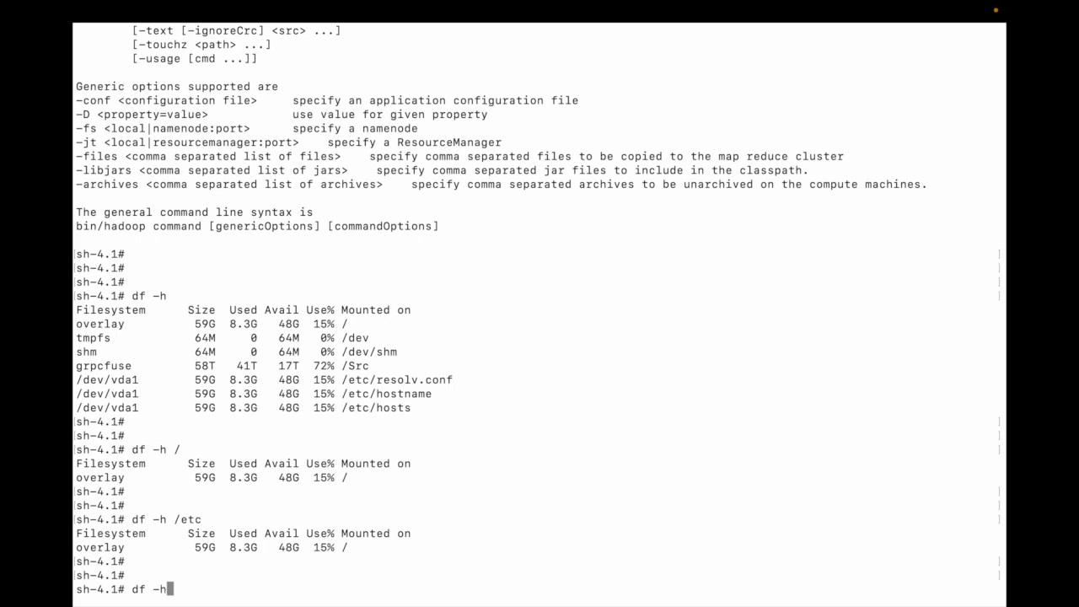
text(/e)
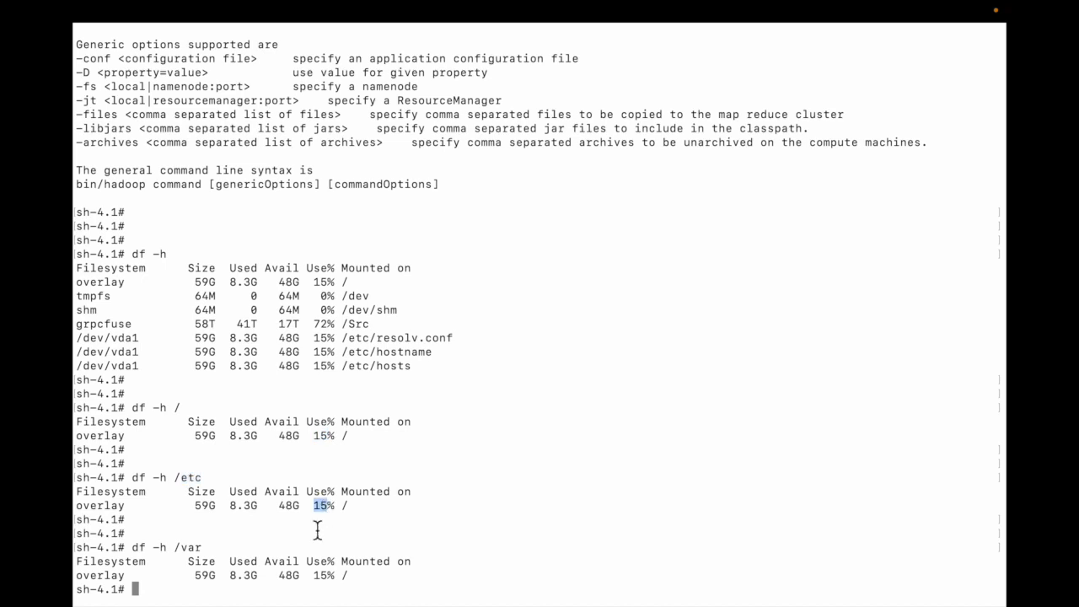
mouse_move(334, 526)
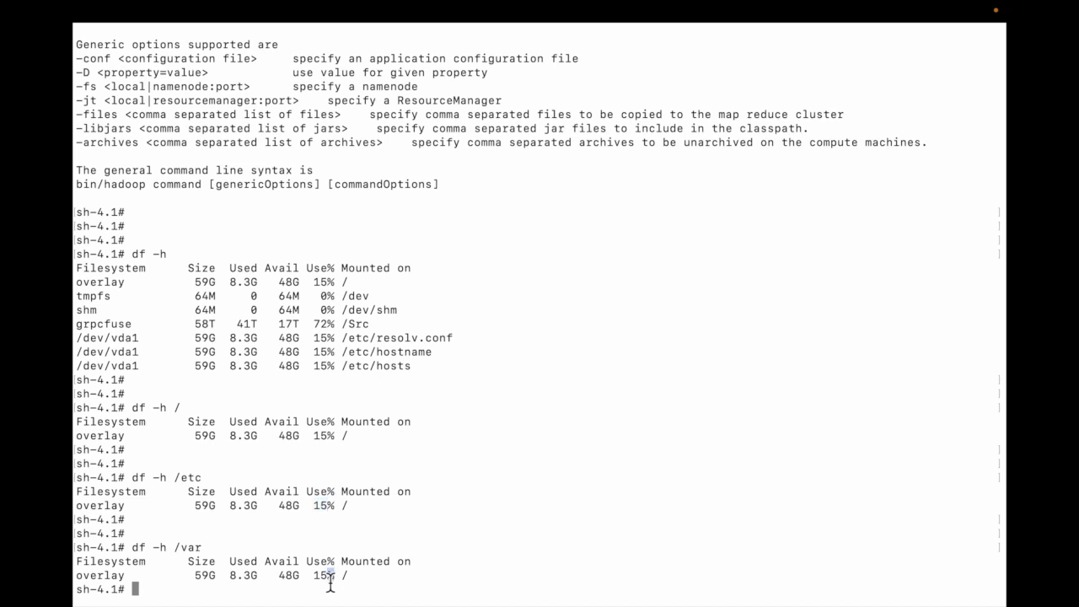
scroll(down, 3)
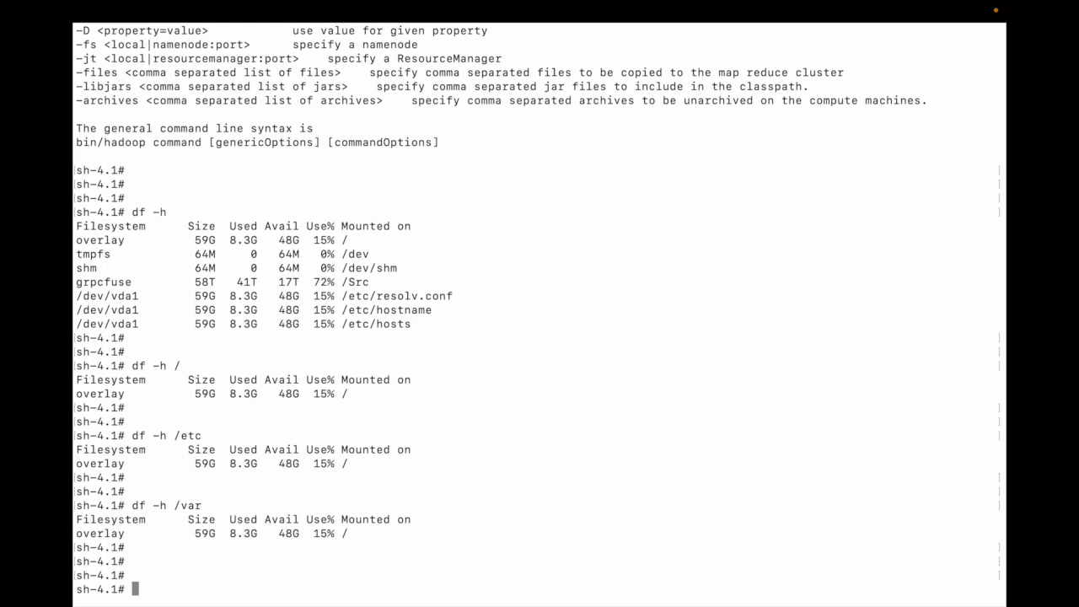
- Run 'hdfs dfs -help df' to print the HDFS df usage and its -h option
text(hdfs dfs -)
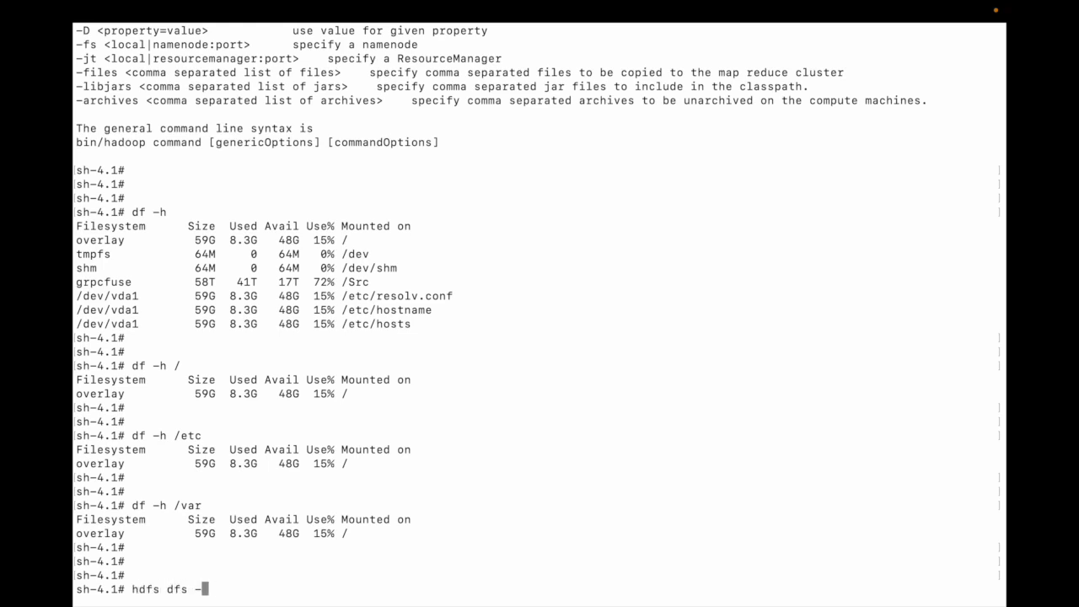
text(help df)
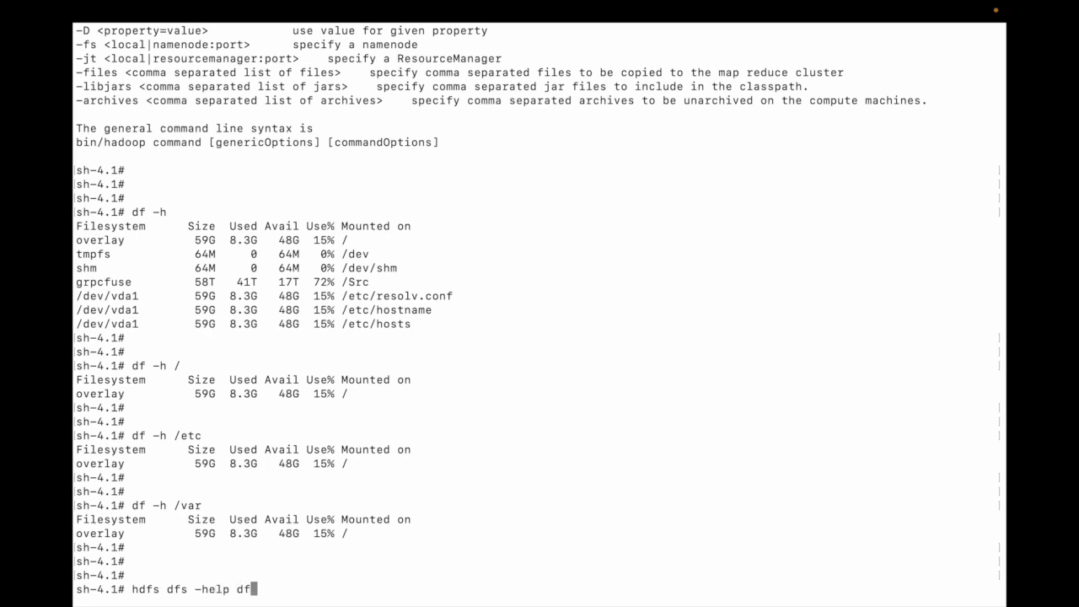
key(enter)
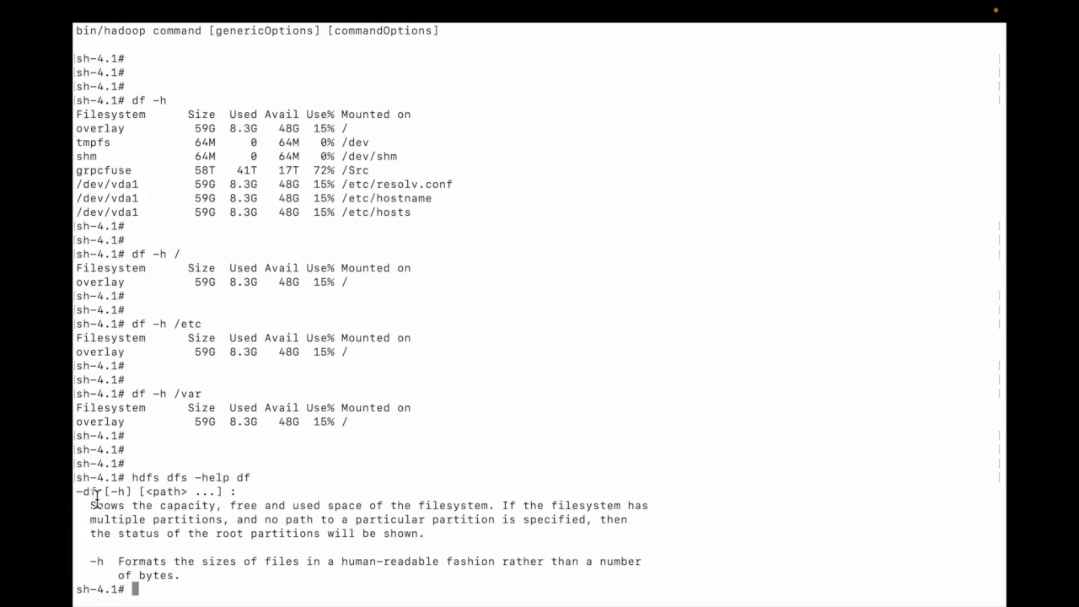
mouse_move(127, 498)
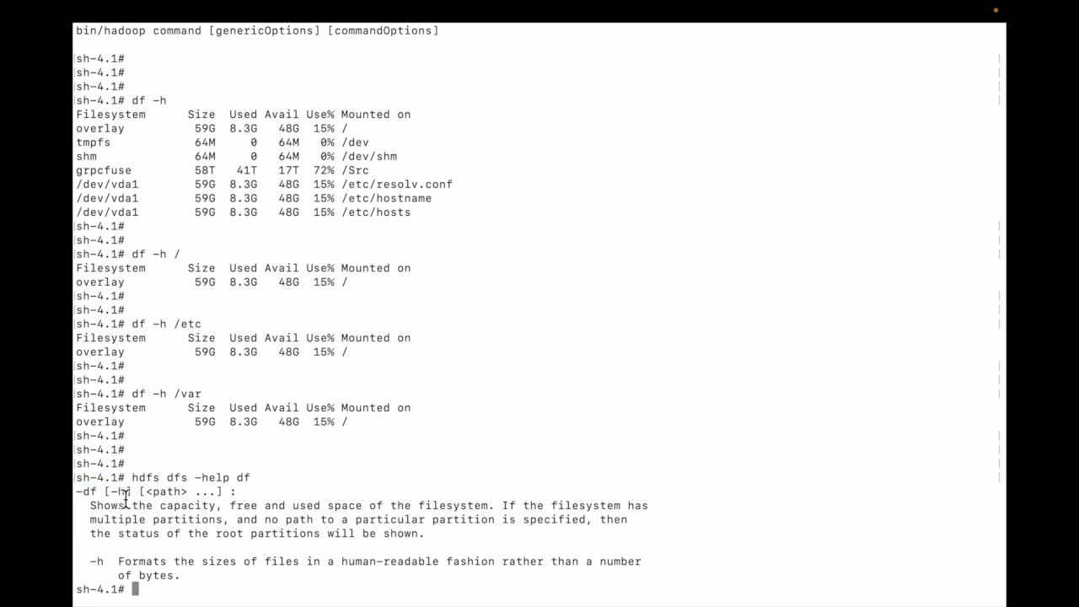
mouse_move(236, 518)
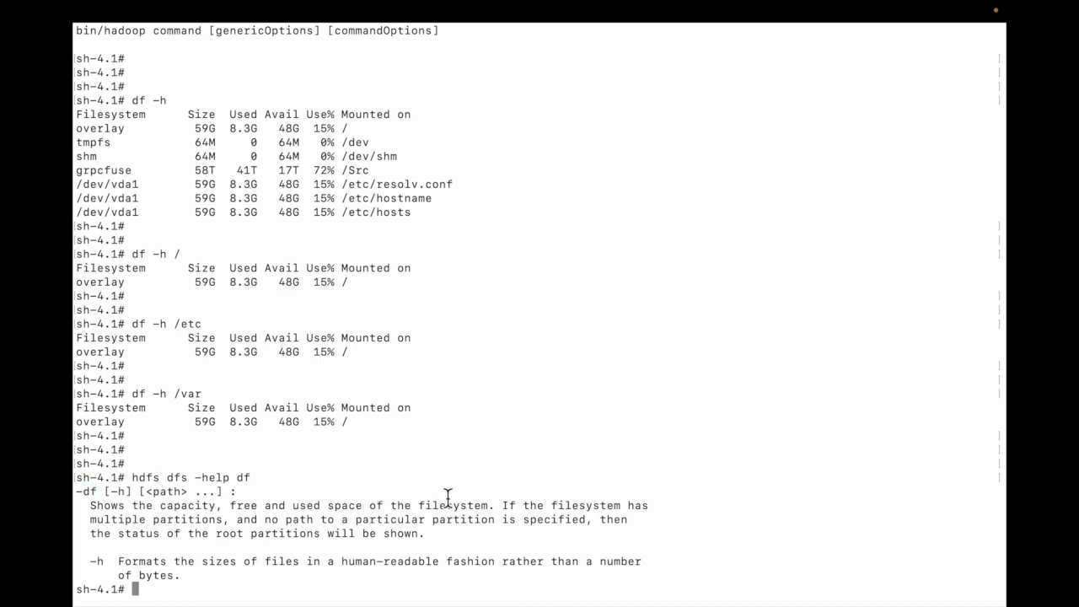
mouse_move(580, 475)
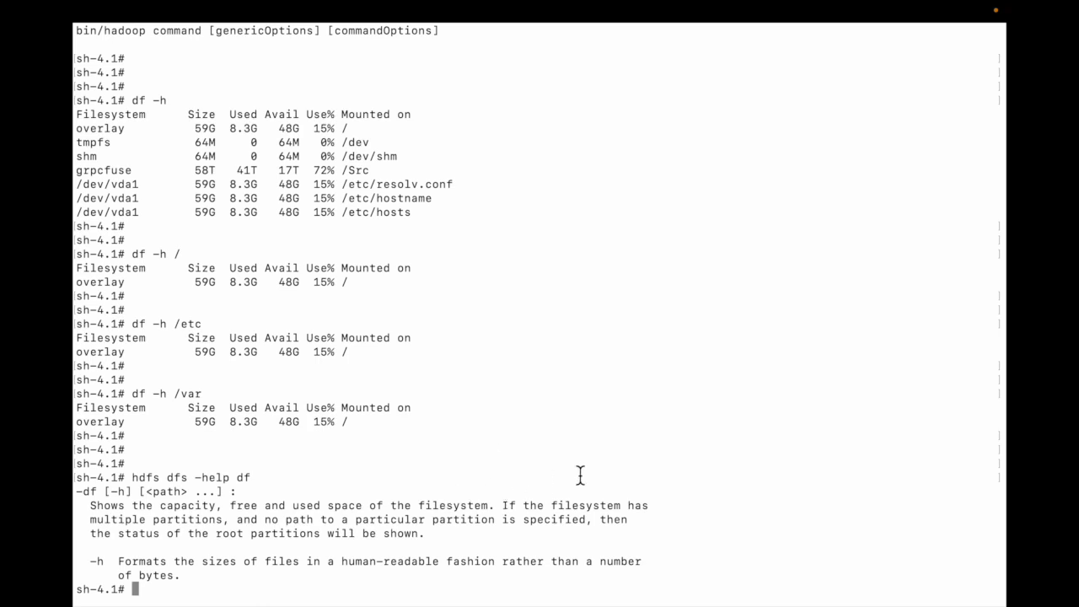
mouse_move(694, 497)
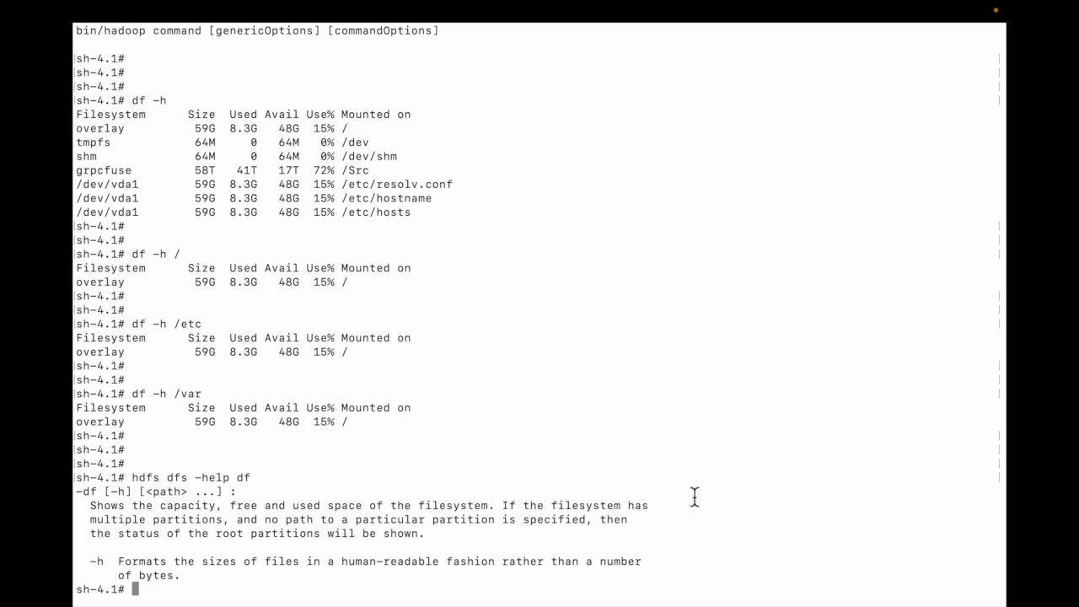
mouse_move(465, 543)
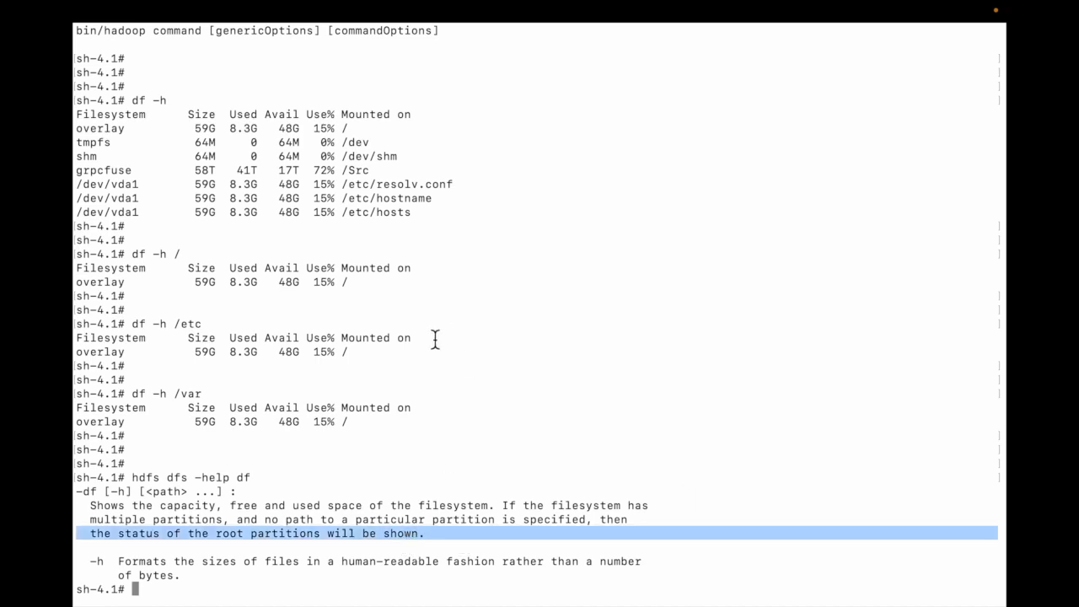
mouse_move(360, 282)
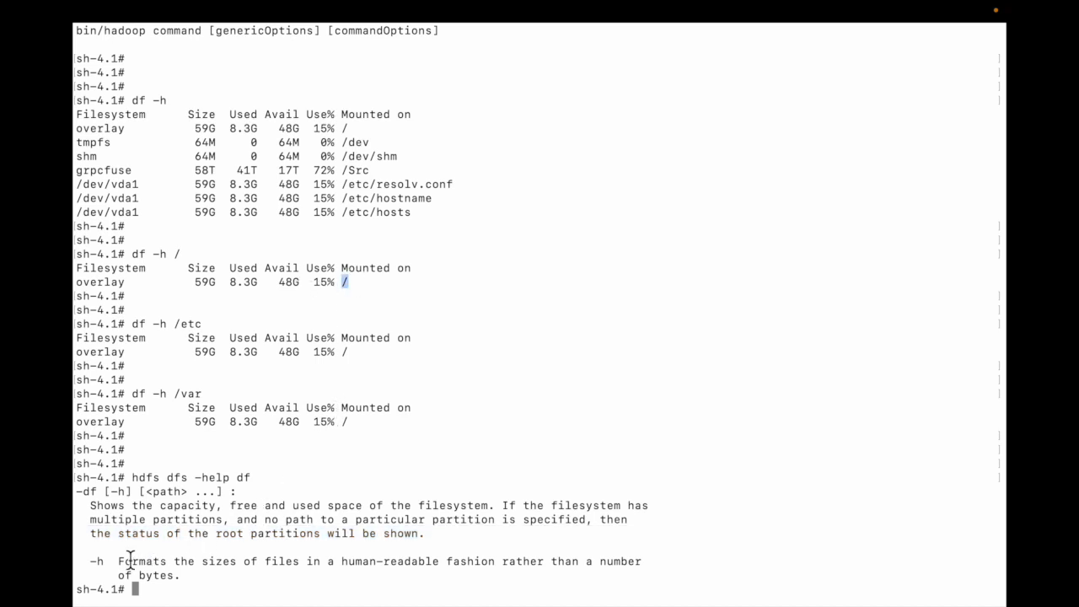
mouse_move(597, 486)
text(df)
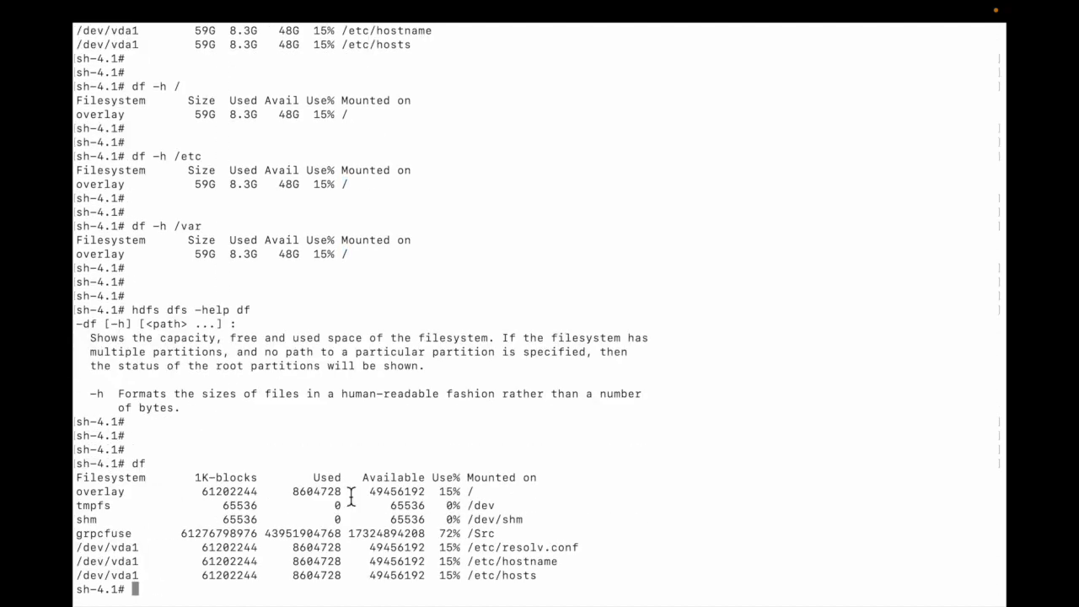
- Compare plain df 1K-block output (65536 for shm) with 'df -h' showing 48G available
double_click(230, 493)
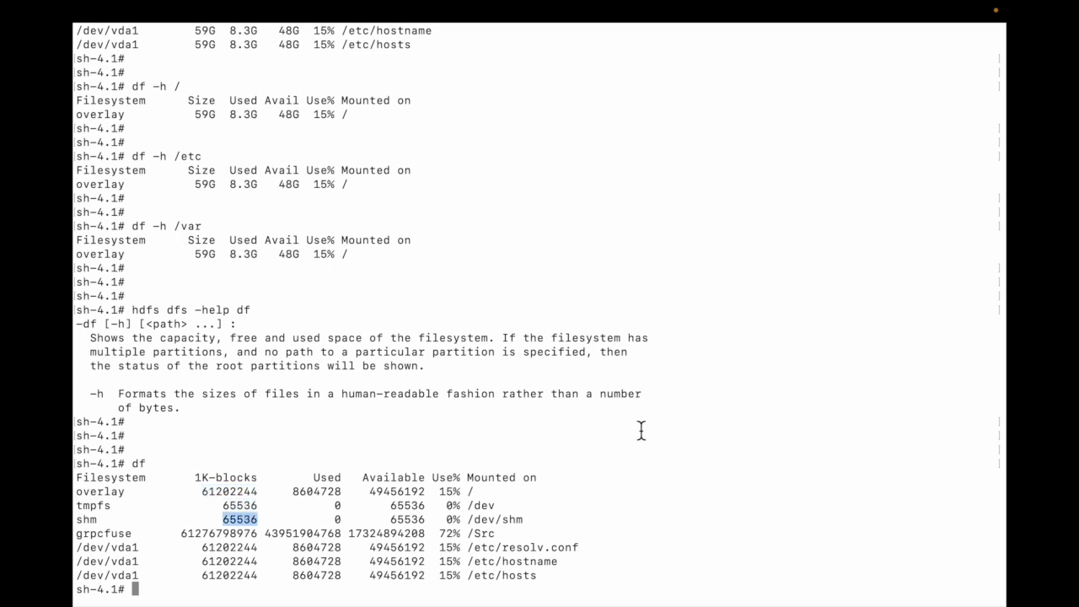
text(df -h)
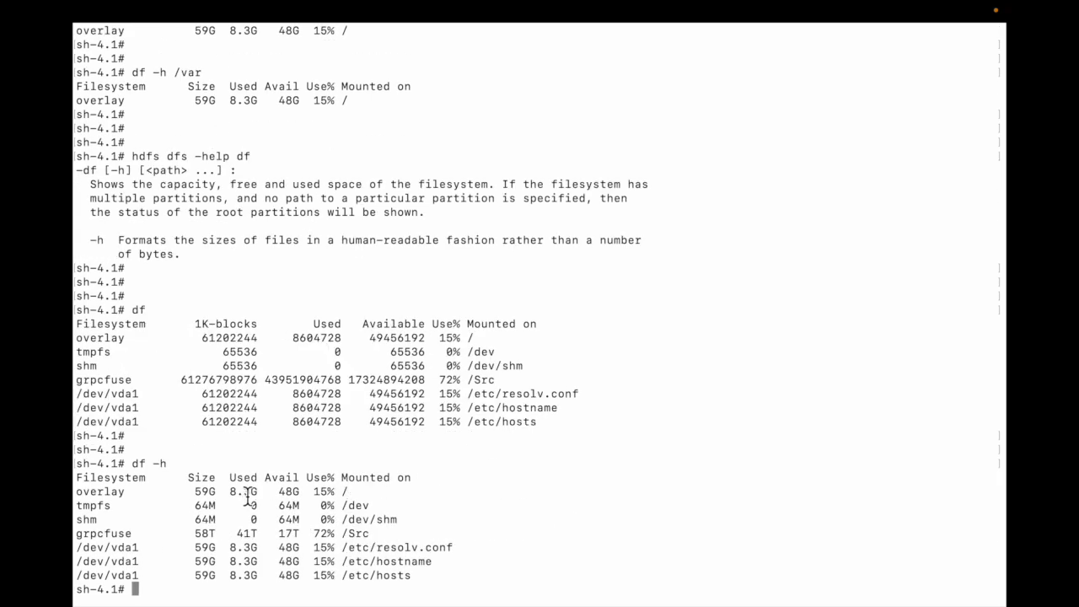
double_click(243, 493)
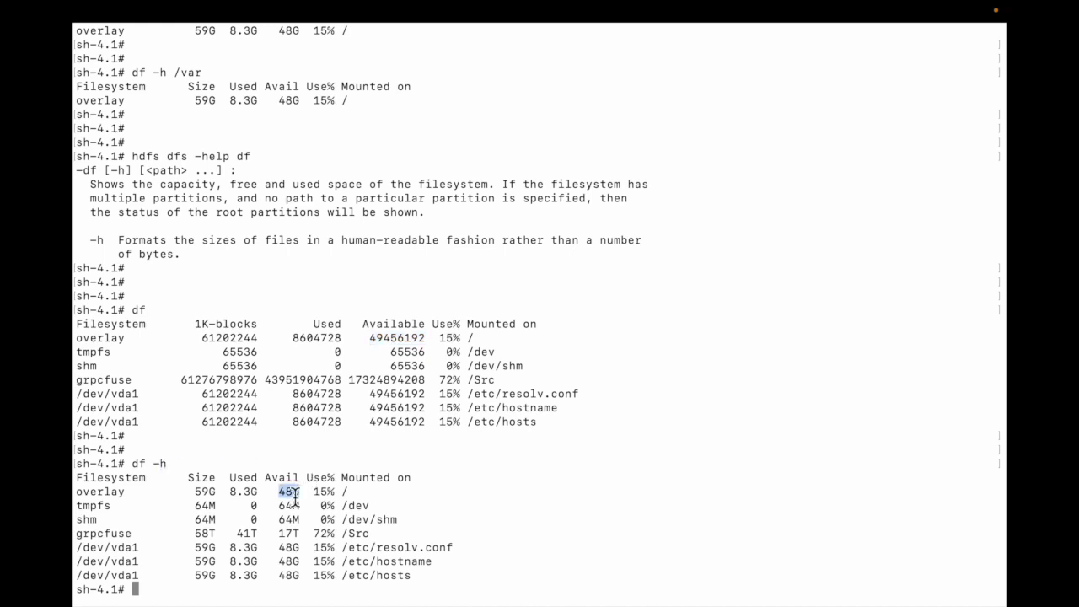
scroll(down, 3)
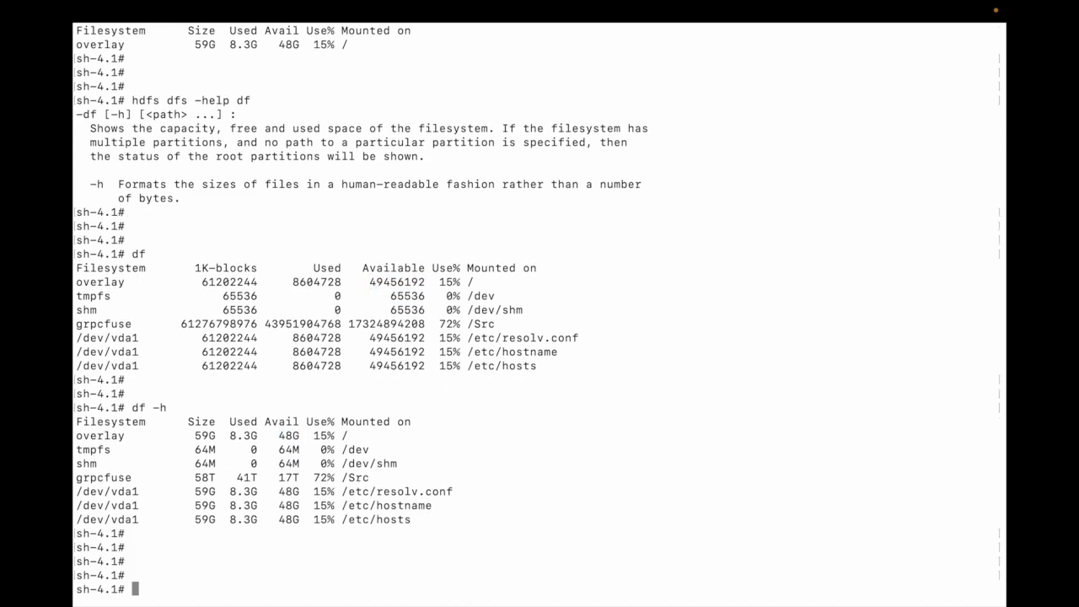
- Correct the command to 'hdfs dfs -ls /' and highlight the mkd entry among 13 root items
text(hdfs dfs -)
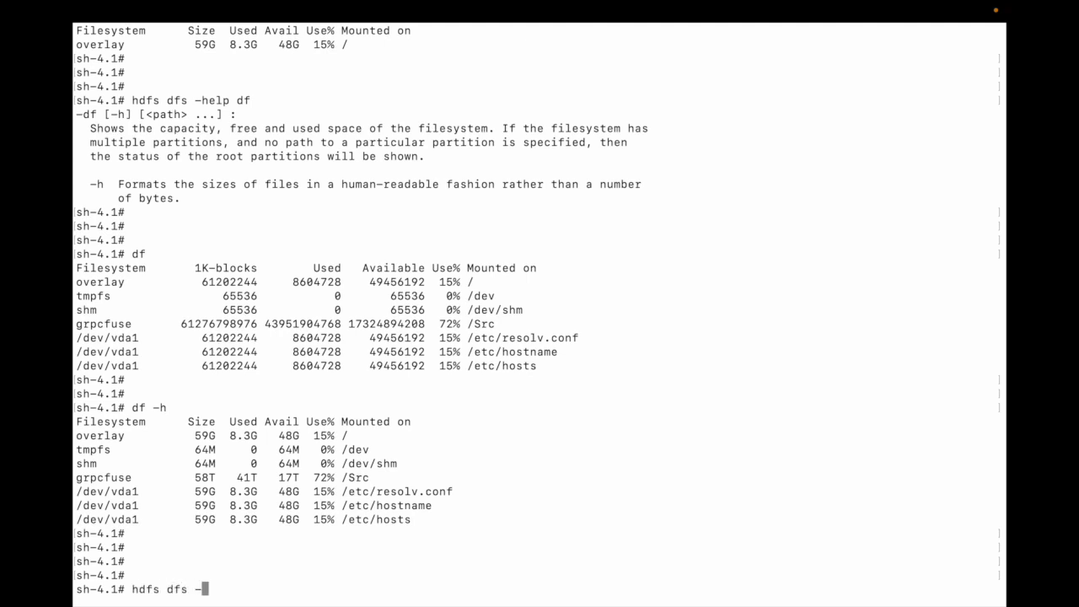
text(l /m)
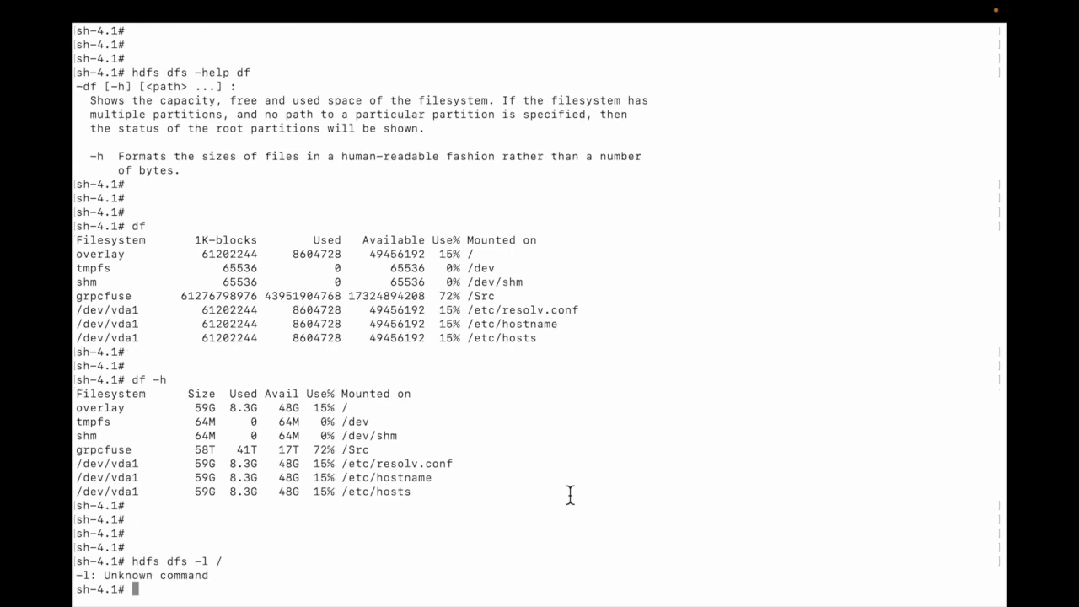
text(hdfs dfs -l)
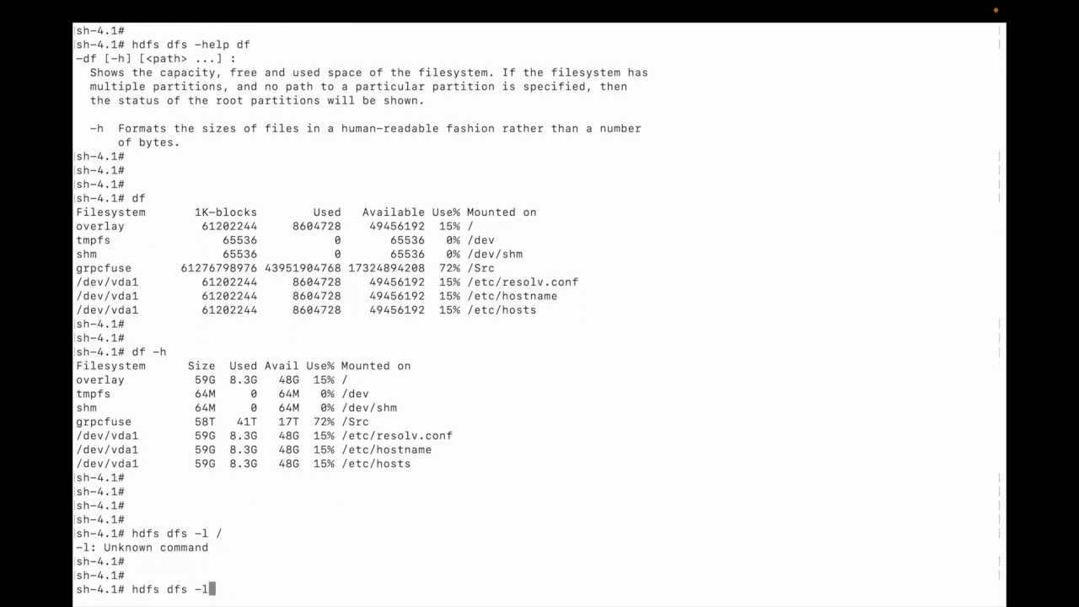
text(s /)
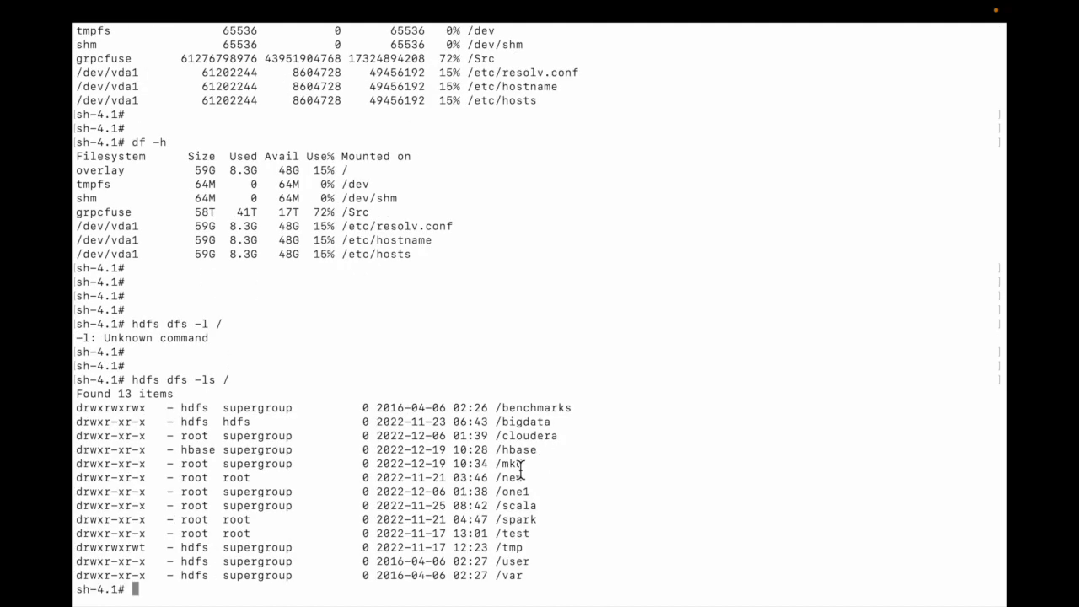
double_click(513, 462)
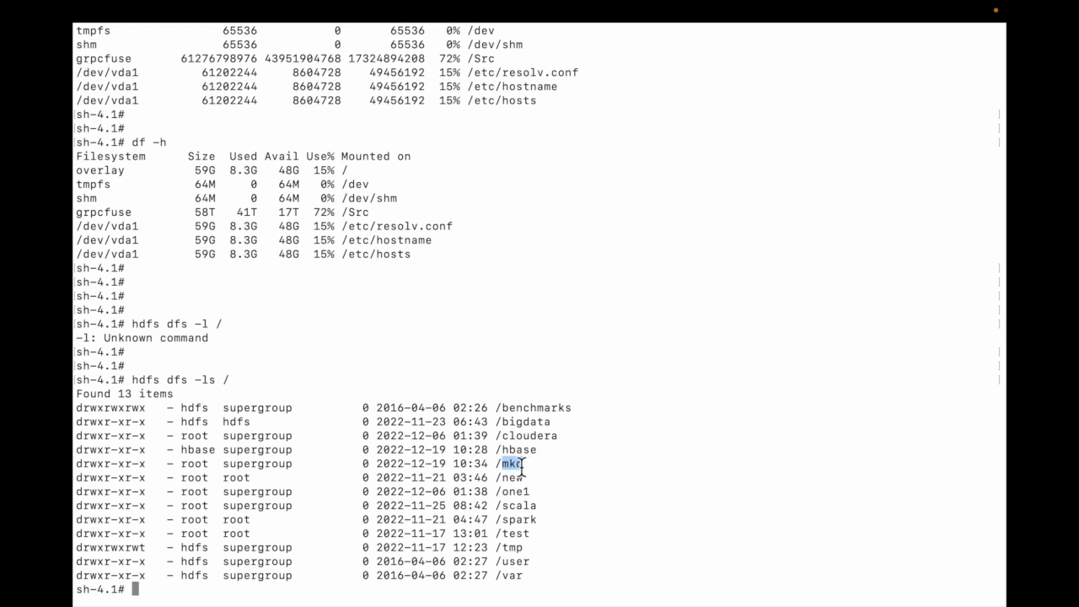
scroll(down, 3)
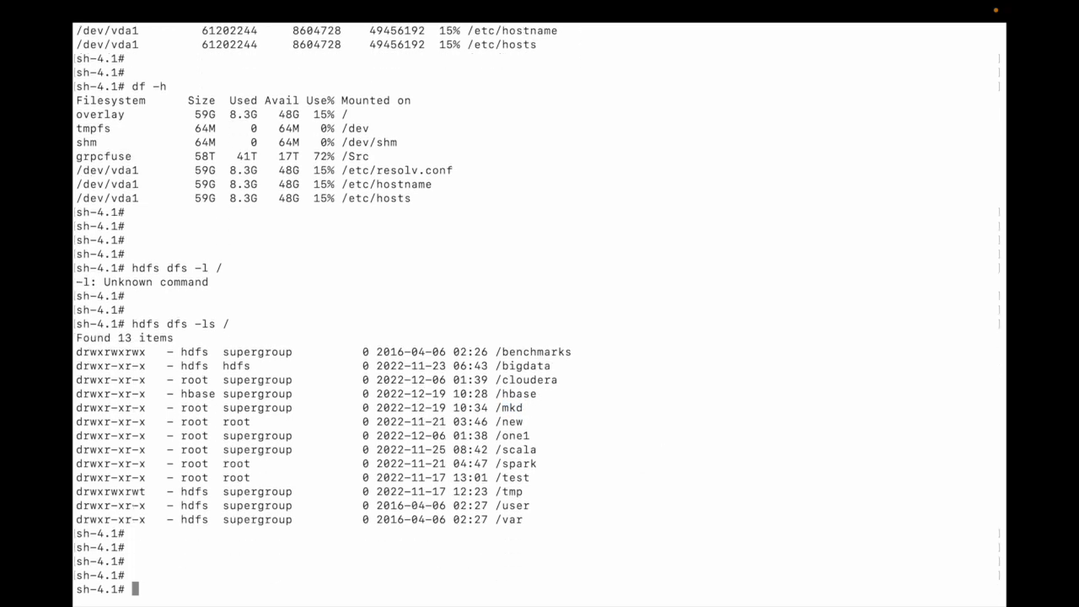
text(hdfs dfs -ls /)
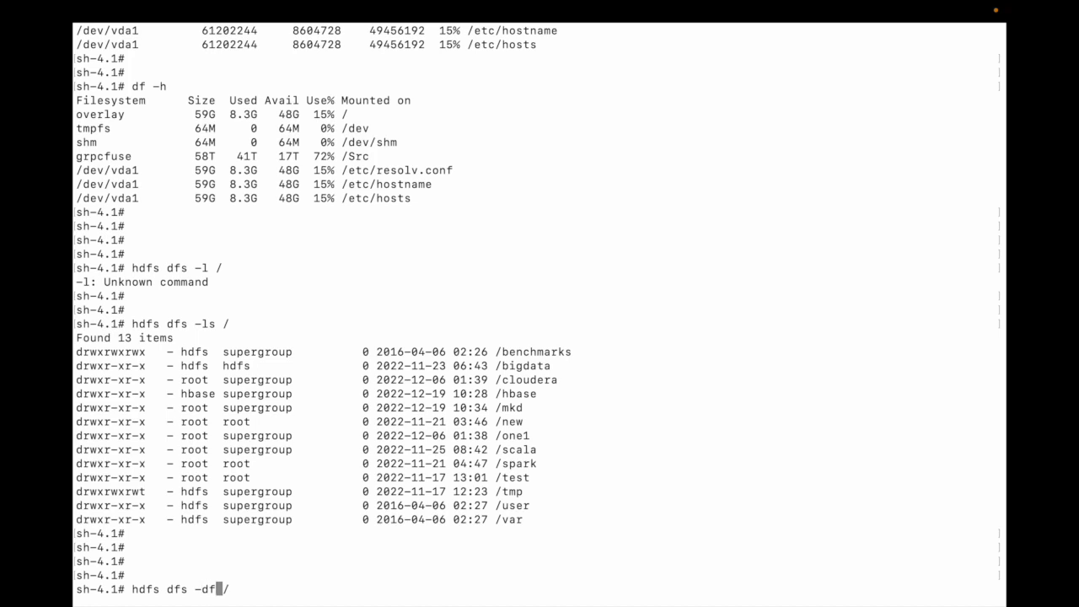
text(m)
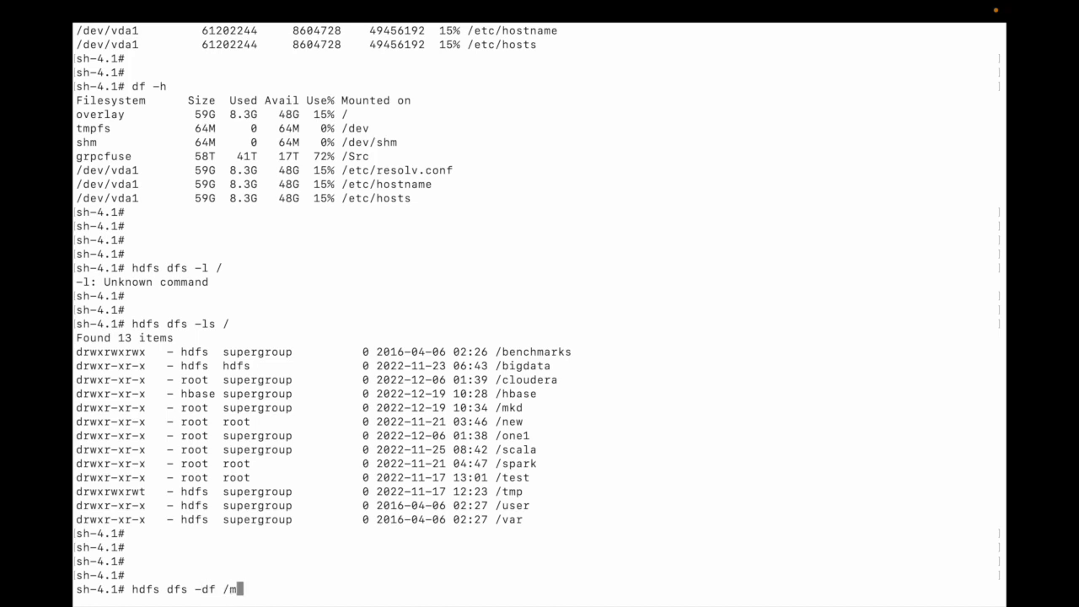
text(kd)
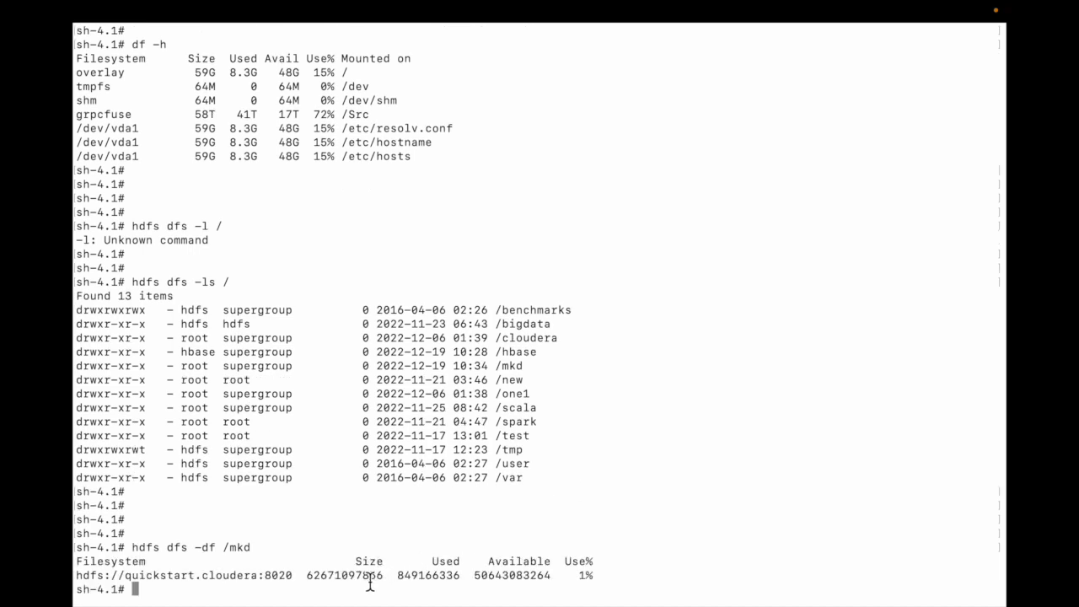
double_click(429, 575)
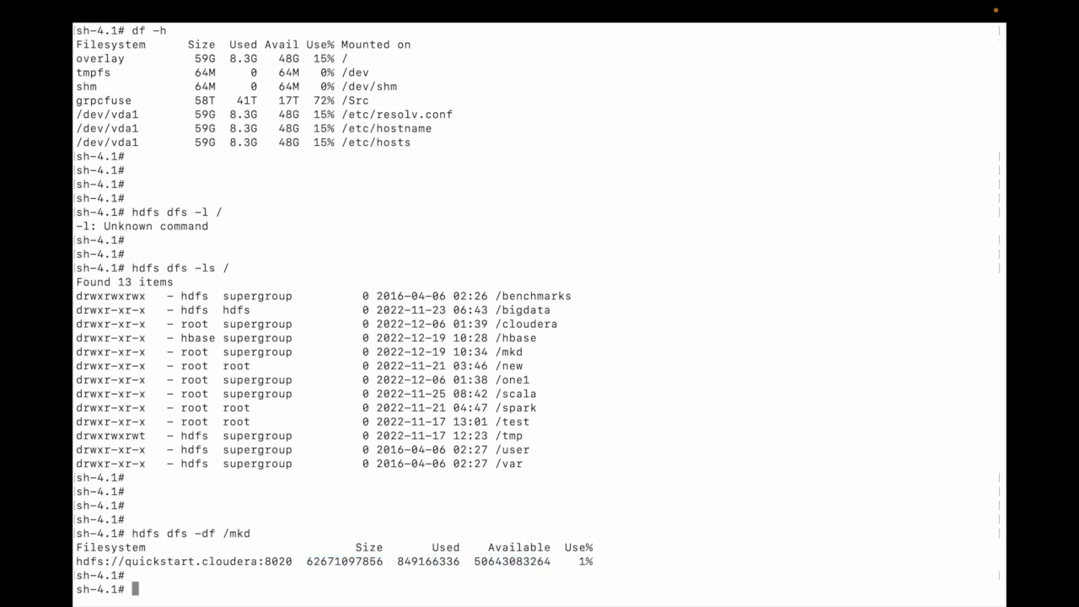
scroll(down, 3)
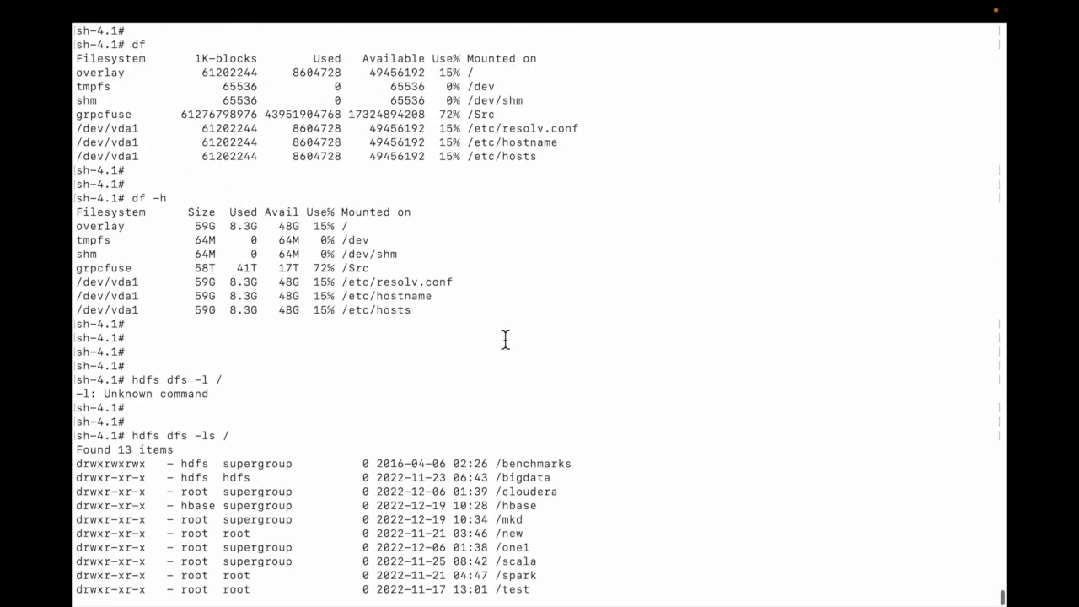
scroll(down, 3)
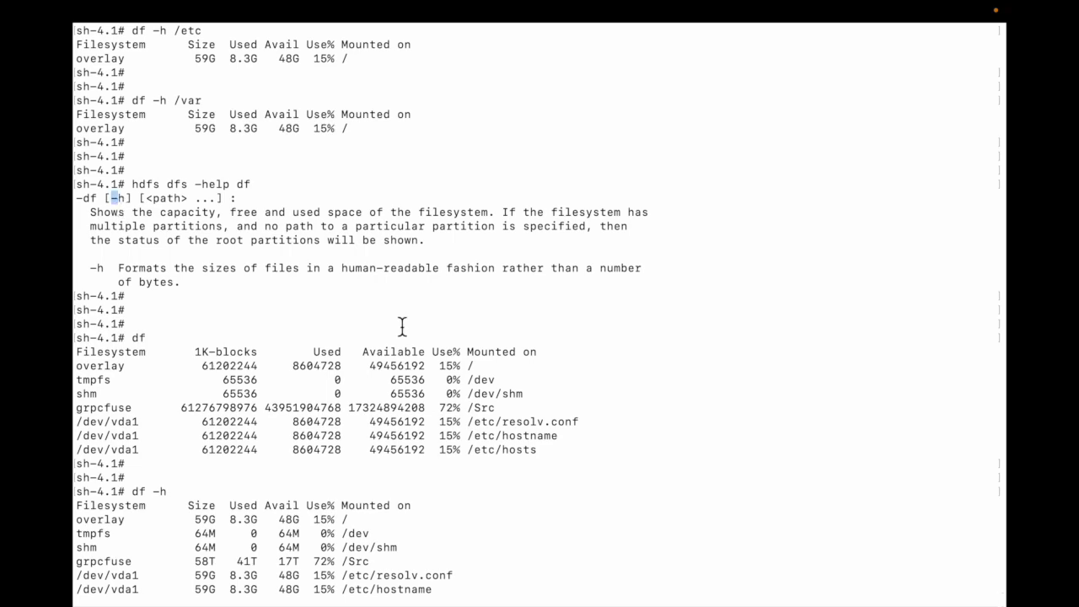
- Run 'hdfs dfs -df -h /mkd' reporting 58.4 G size, 809.8 M used, 47.2 G available
text(hdfs dfs -df /mkd)
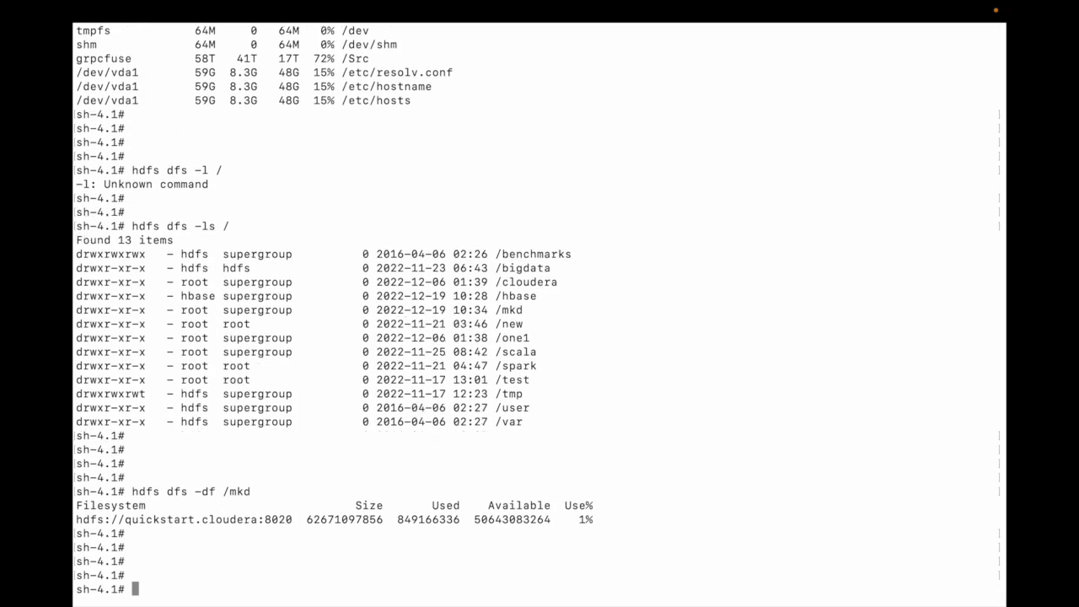
text(hdfs dfs -df /mkd)
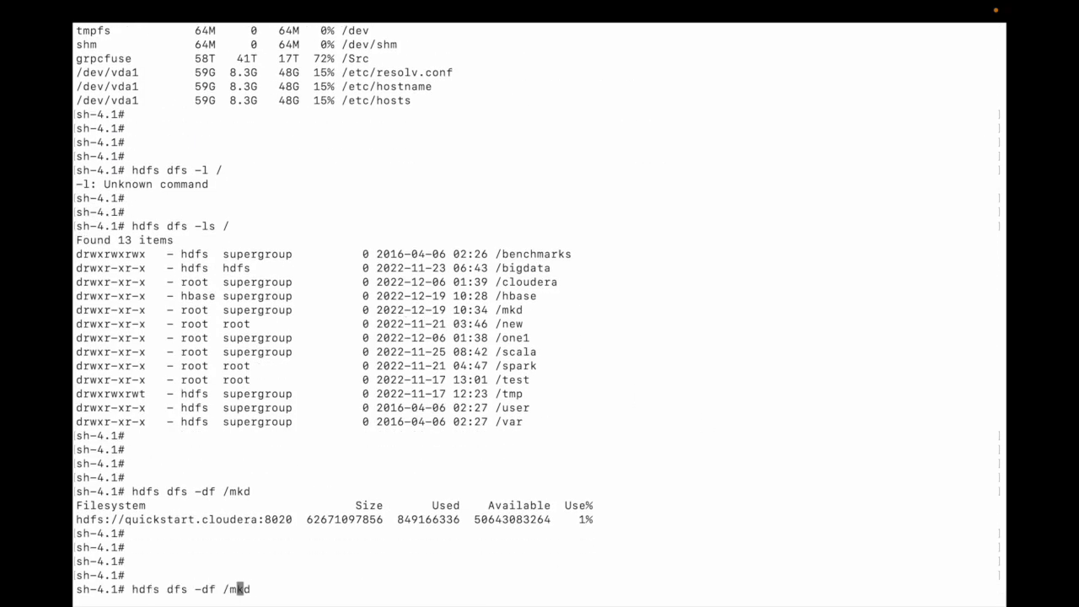
text(-h)
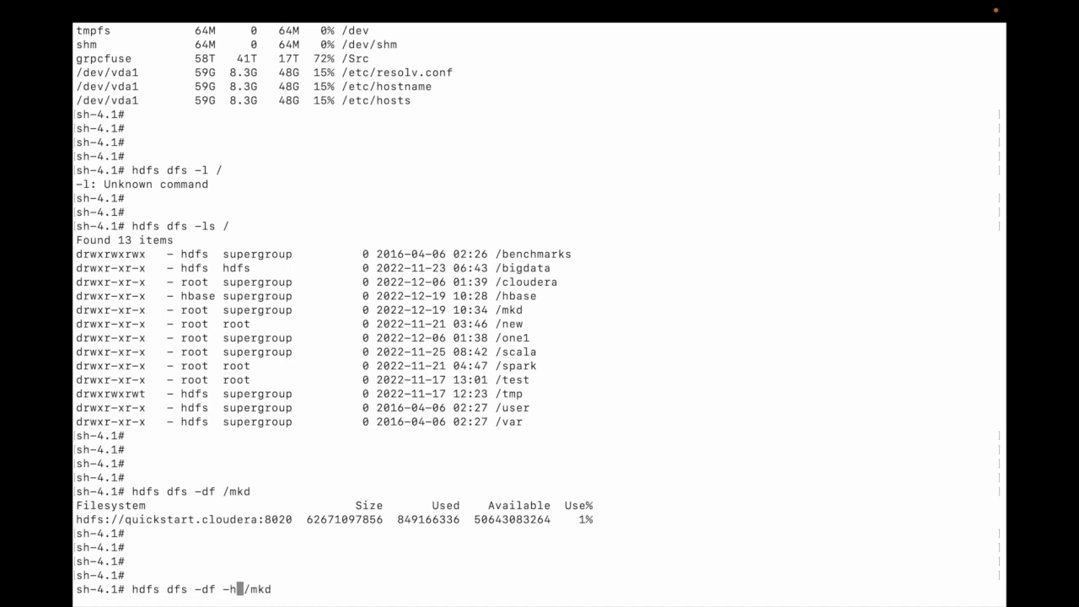
text(" ")
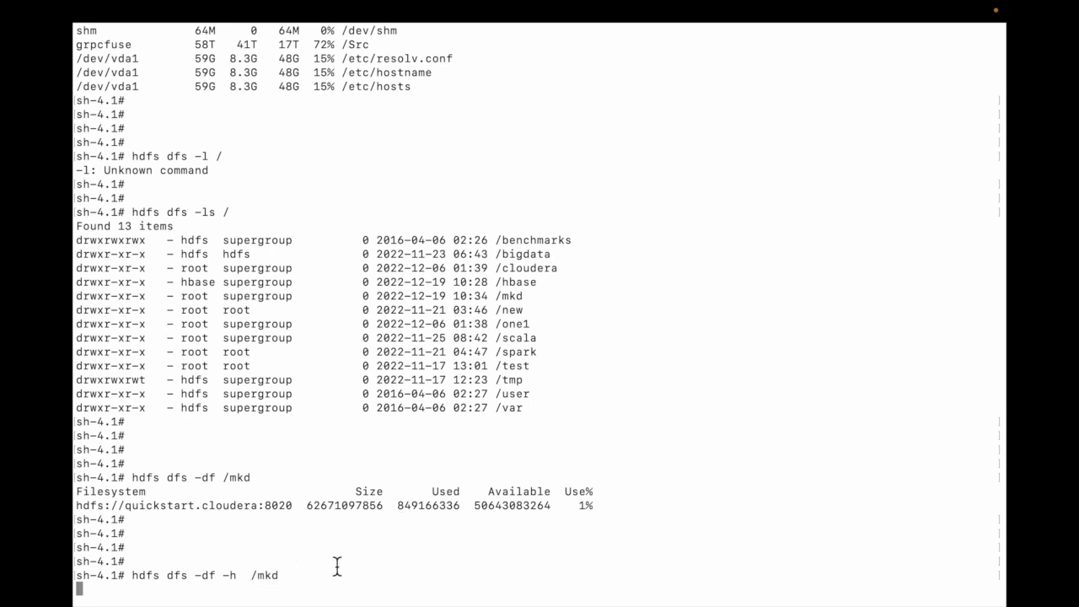
key(enter)
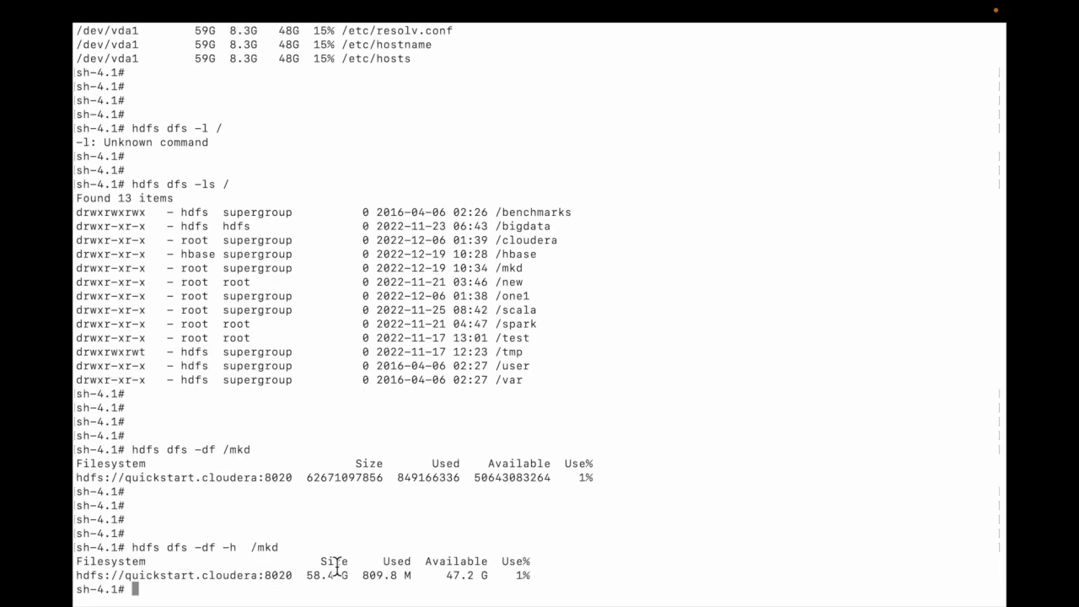
mouse_move(526, 582)
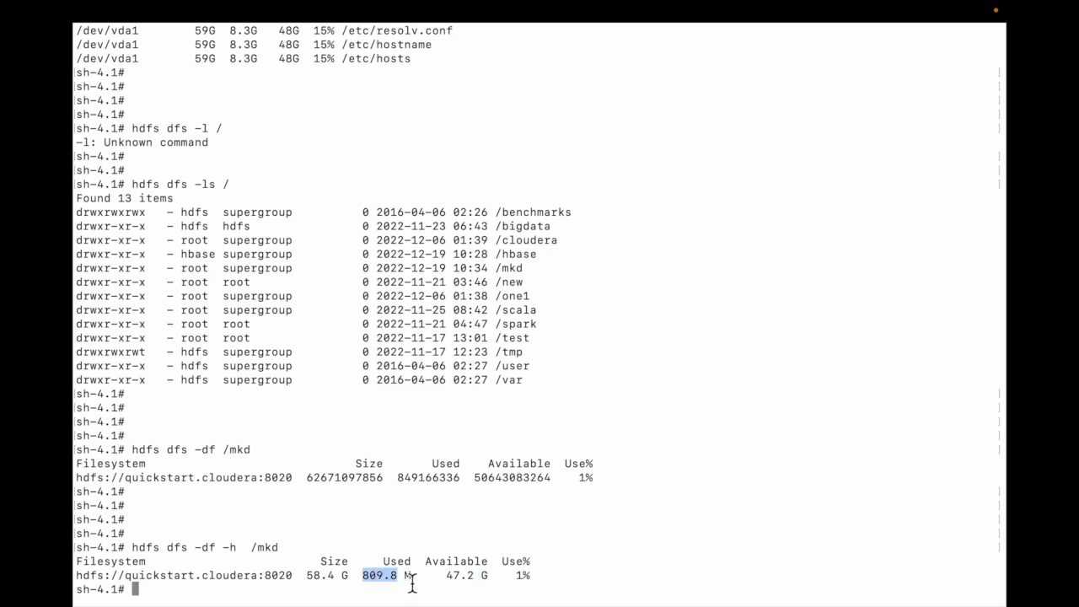
mouse_move(408, 579)
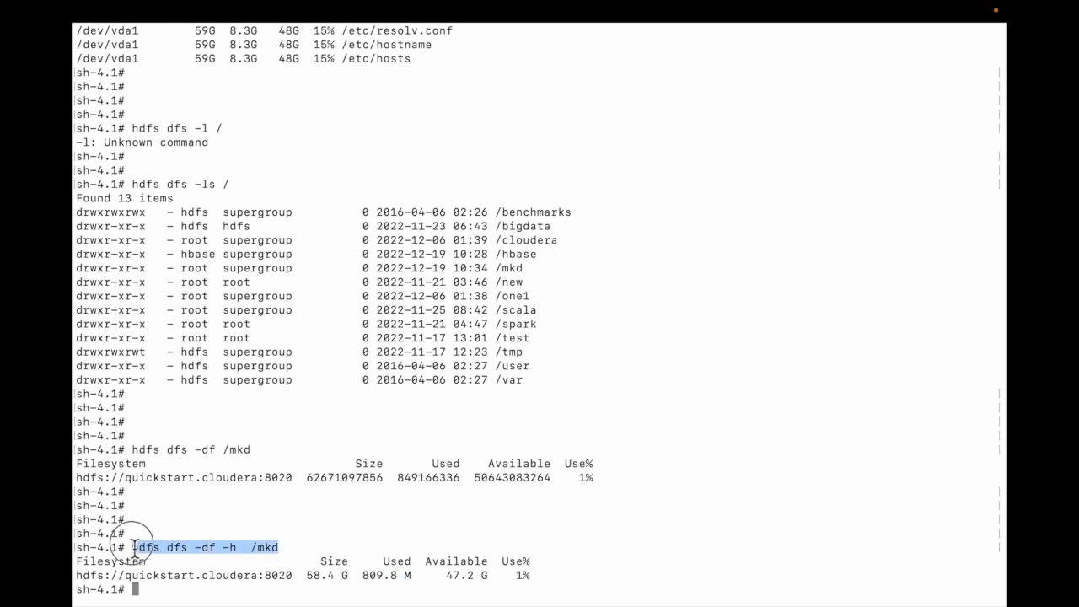
click(243, 546)
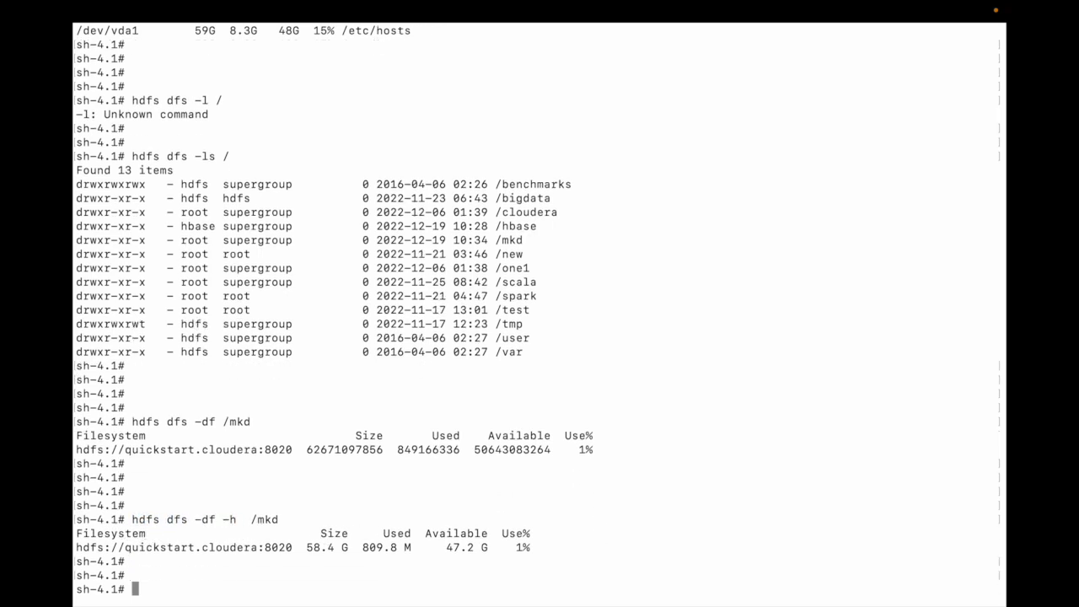
mouse_move(675, 381)
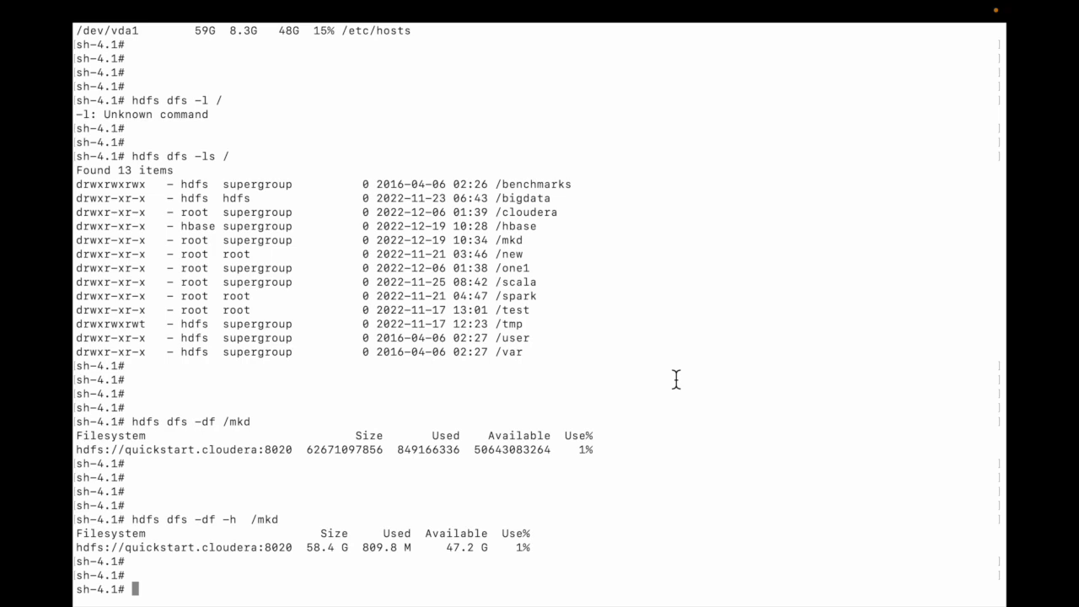
- Run 'hdfs dfs -df -h /cloudera' and highlight that it matches the /mkd figures
text(hdfs dfs -df -h  /mk)
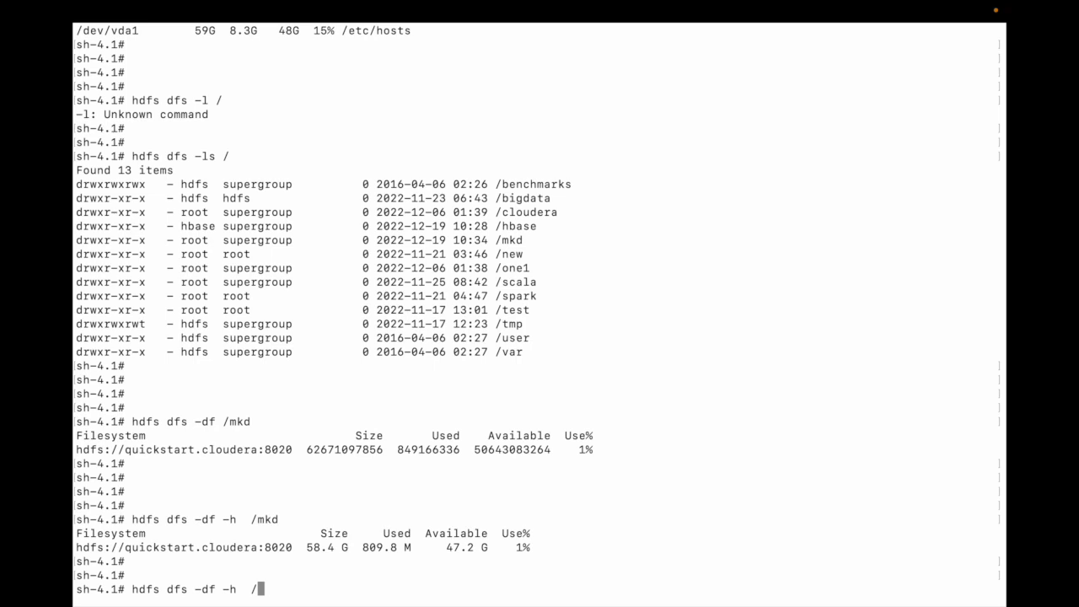
text(cloudera)
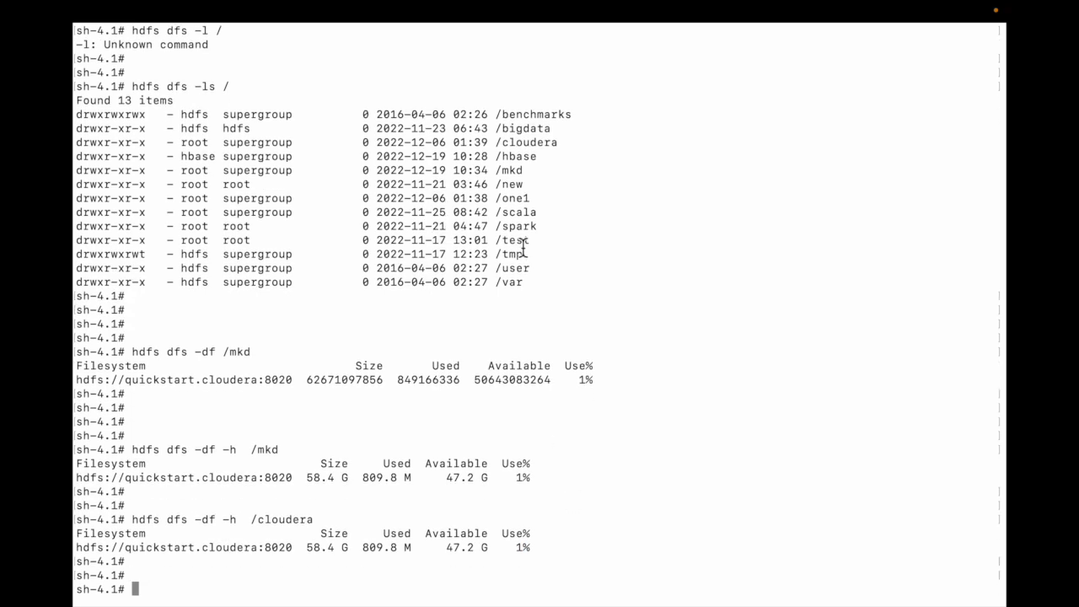
double_click(530, 142)
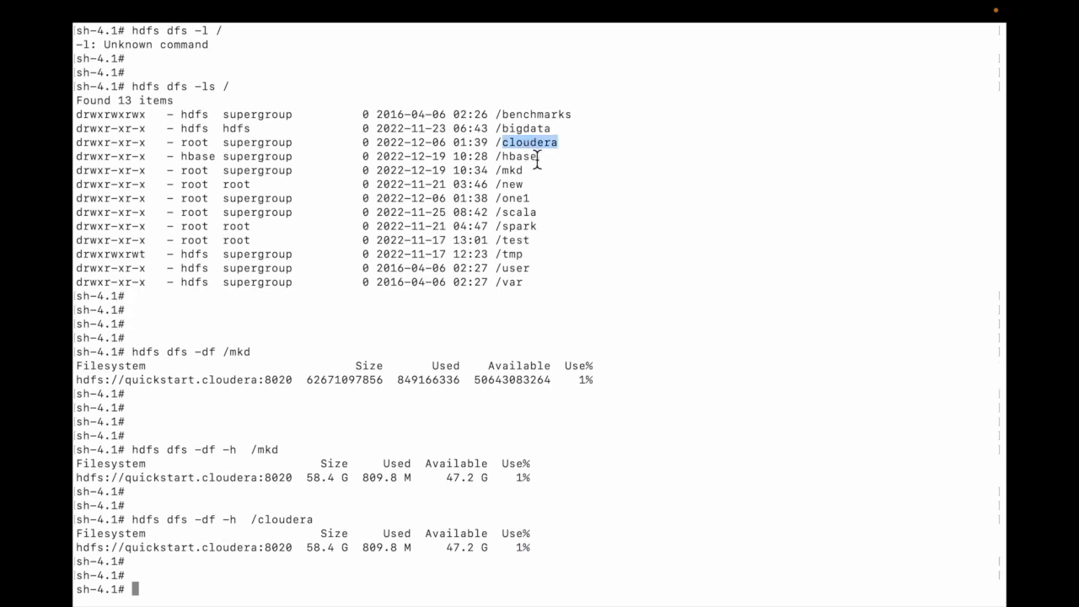
mouse_move(547, 272)
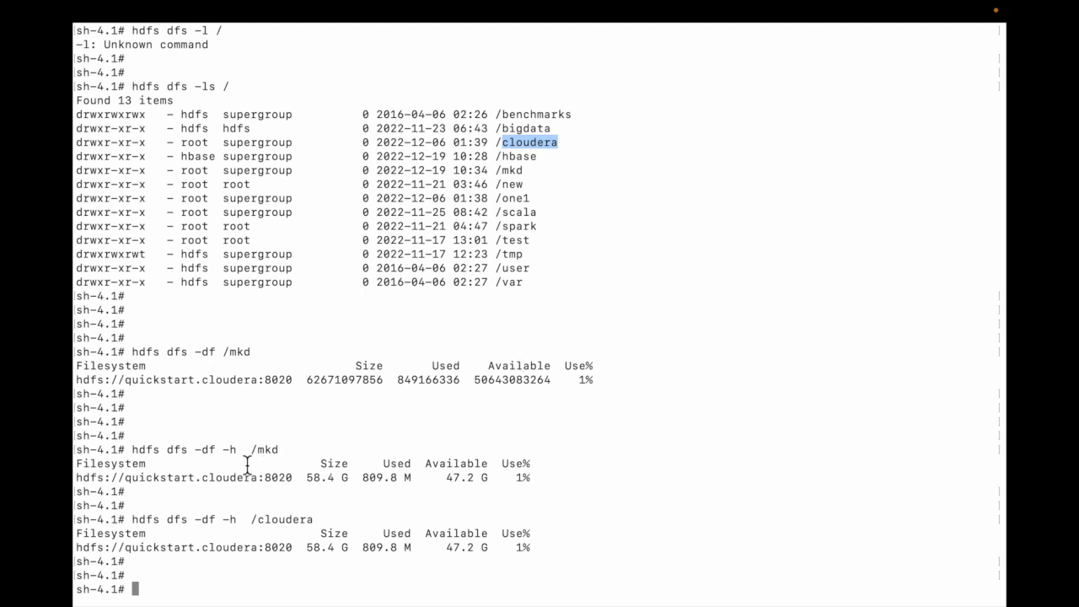
double_click(145, 448)
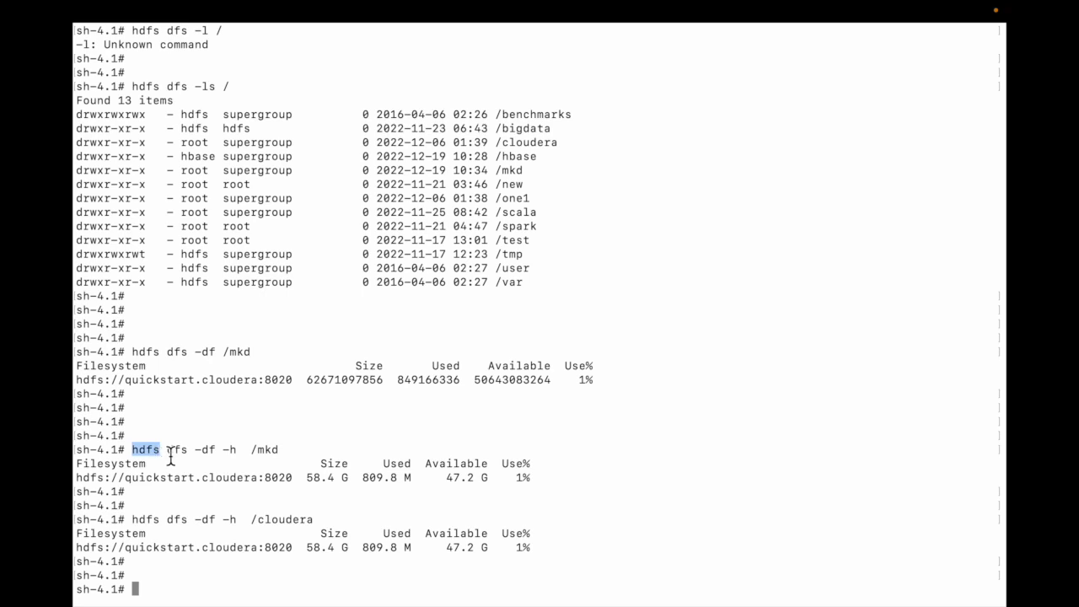
mouse_move(235, 459)
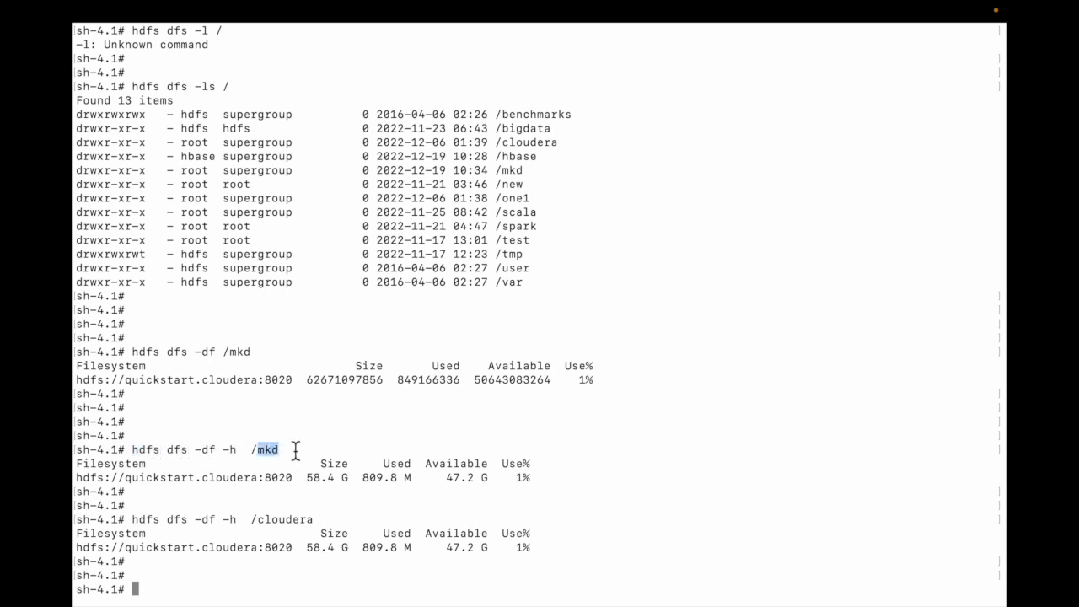
click(268, 448)
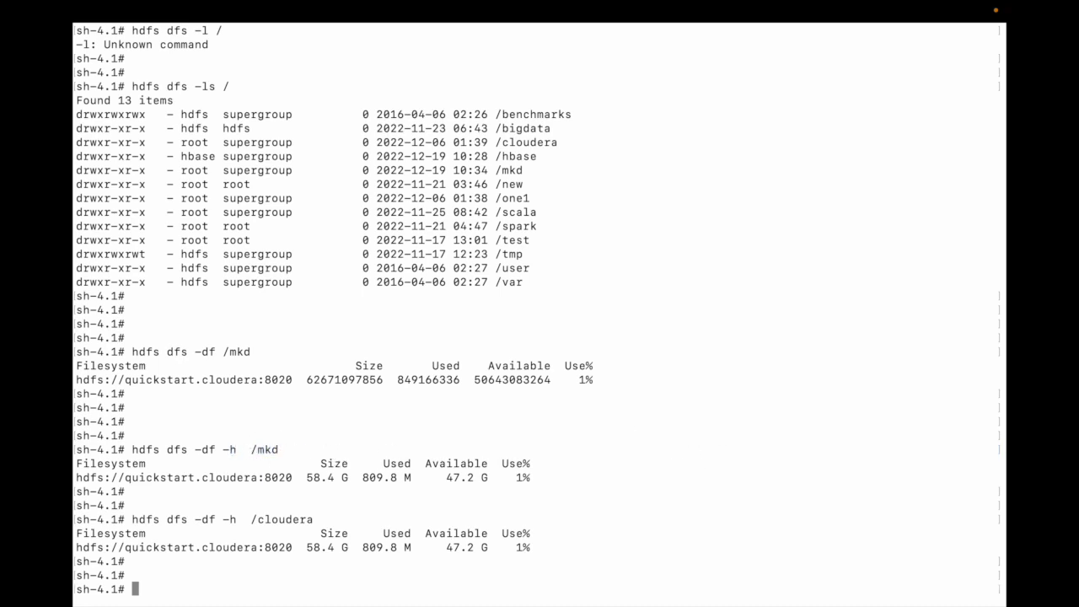
scroll(down, 3)
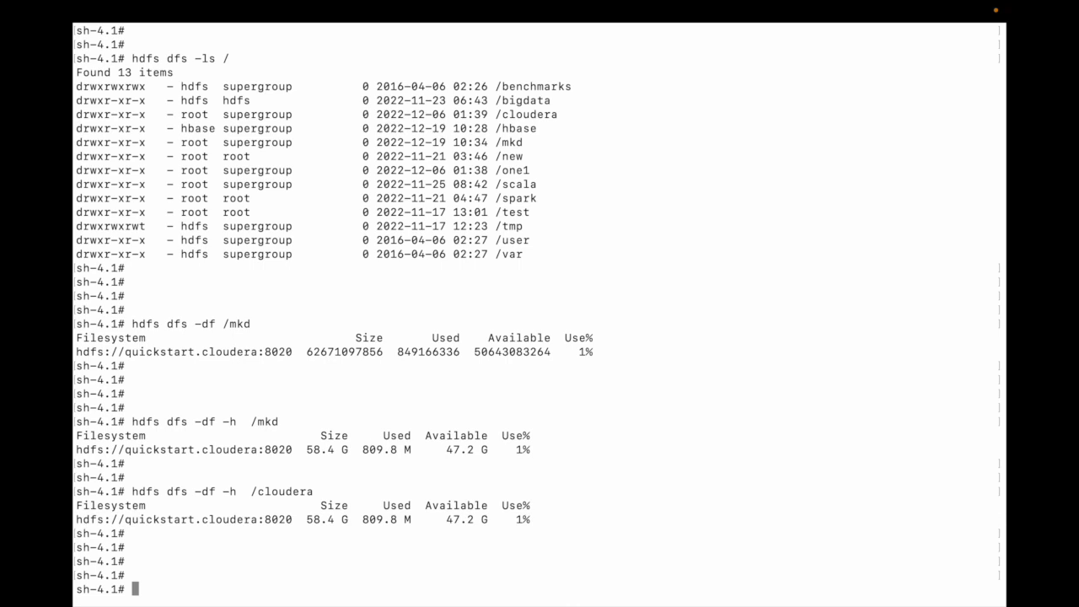
- Run local 'df -h' again and highlight the HDFS df -h command for comparison
text(df)
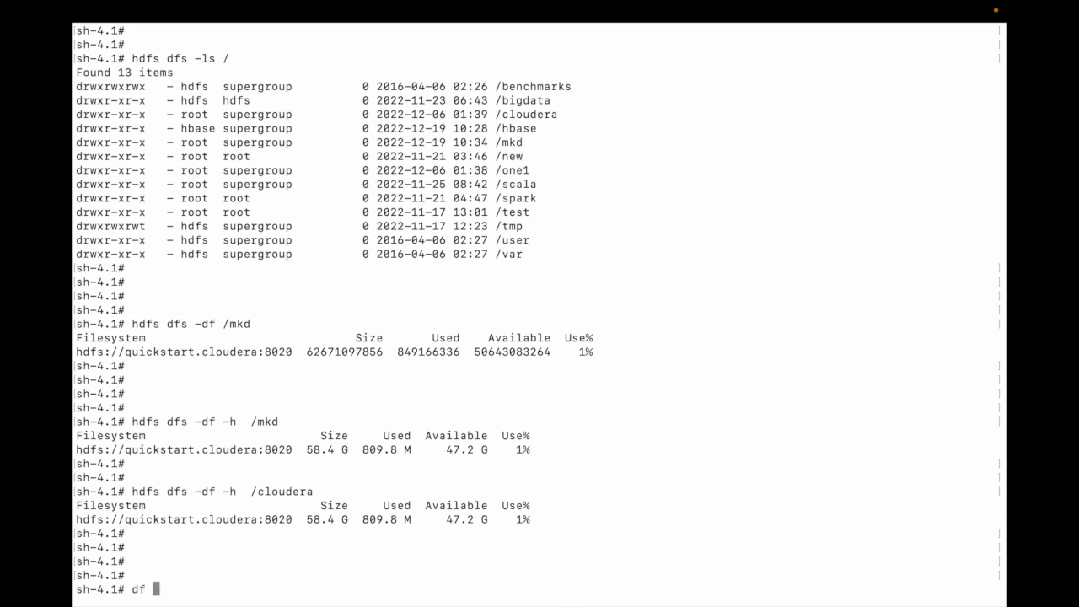
text(-h)
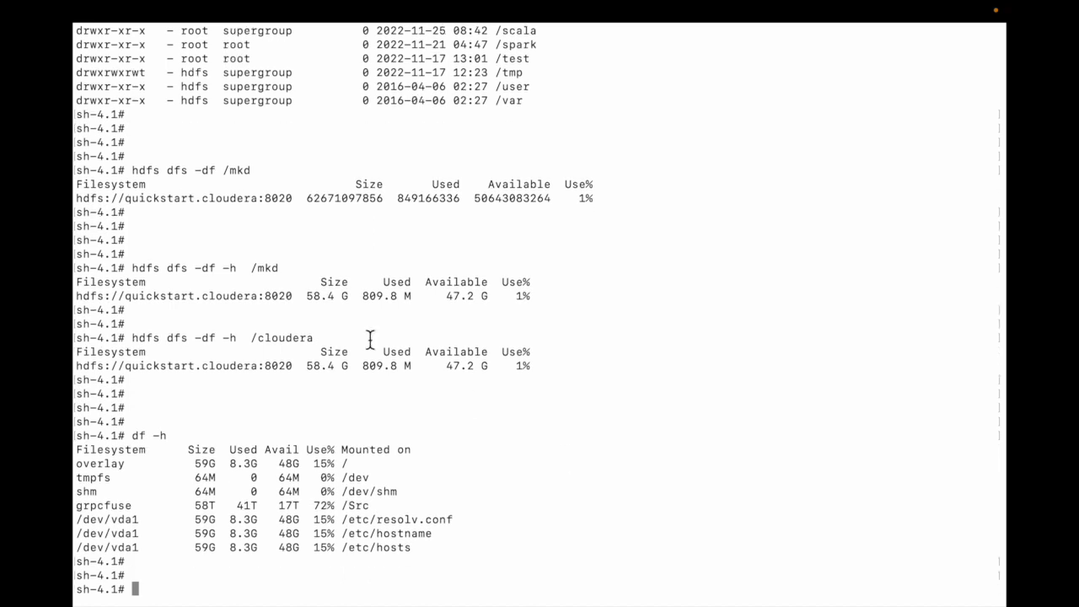
double_click(217, 337)
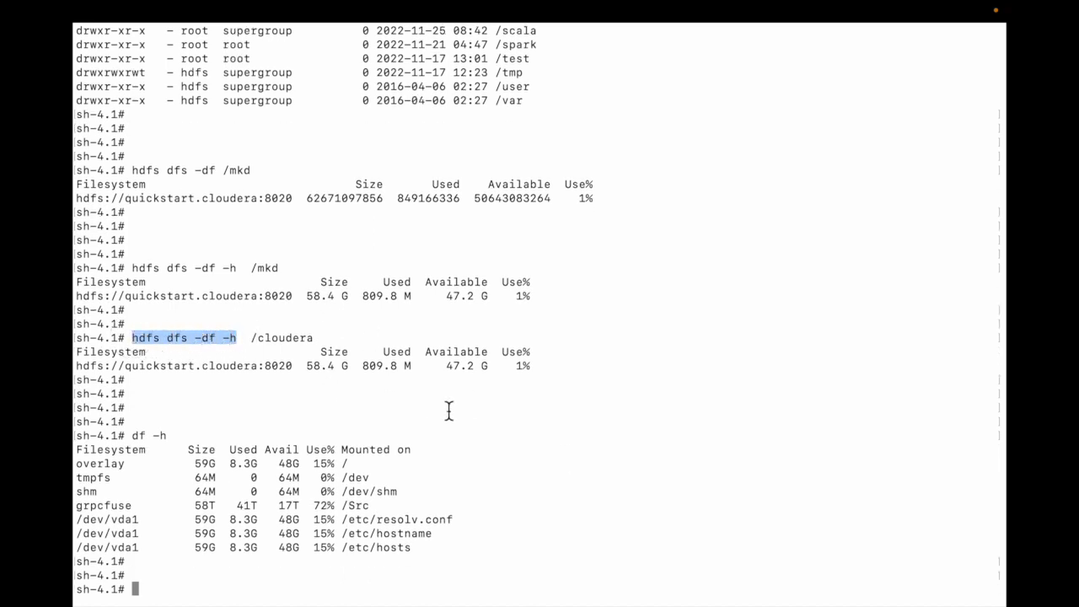
scroll(down, 3)
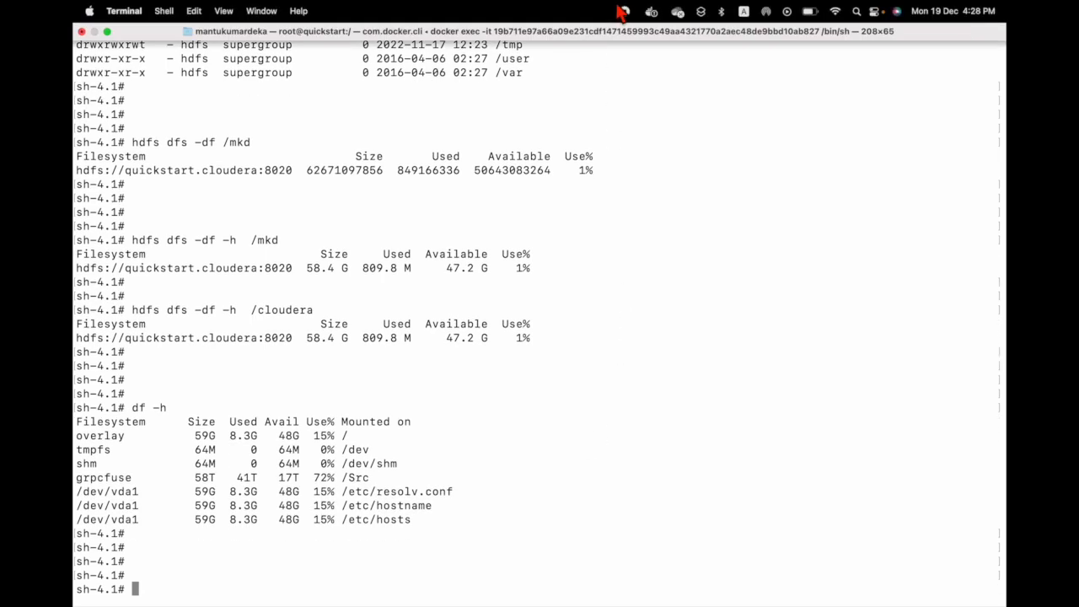
mouse_move(555, 13)
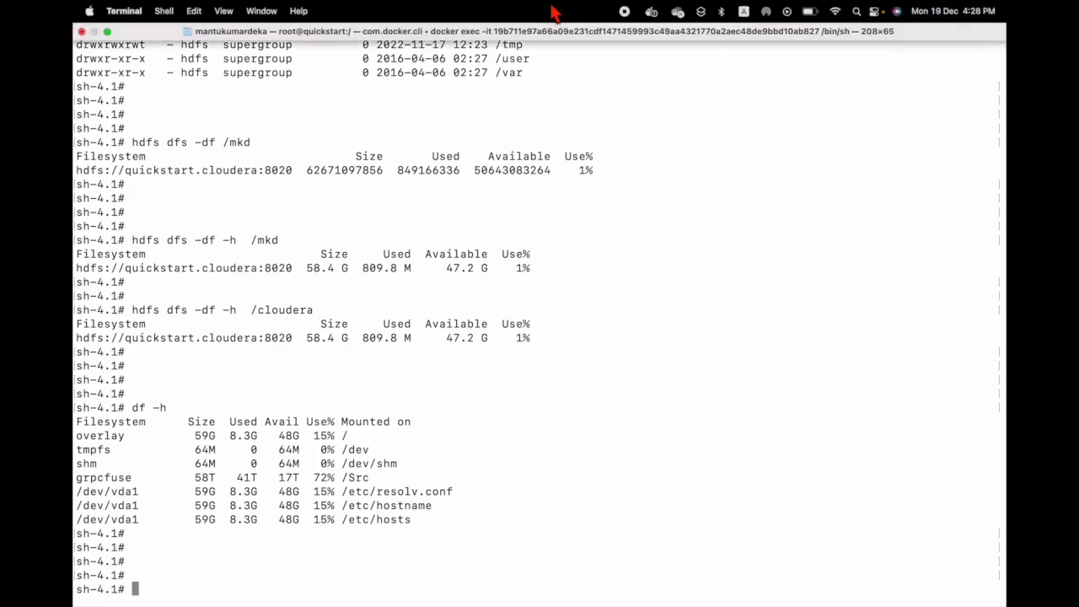